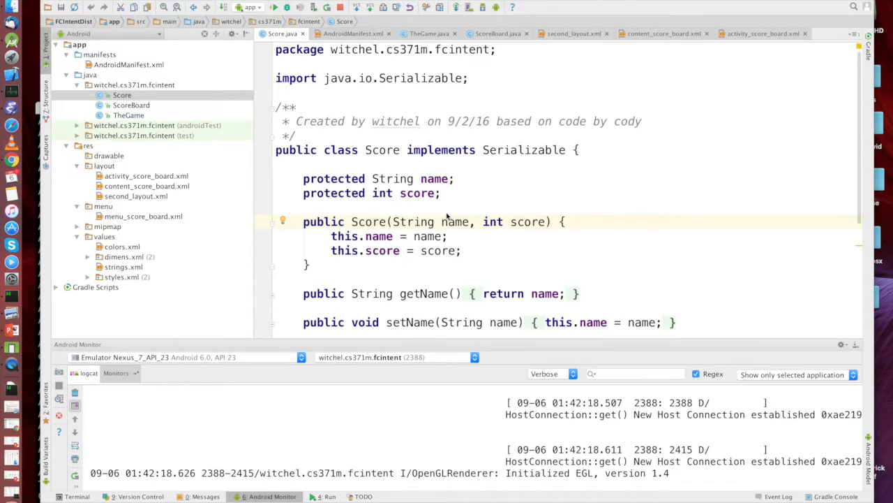
{"action": "mouse_move", "coordinate": [444, 206]}
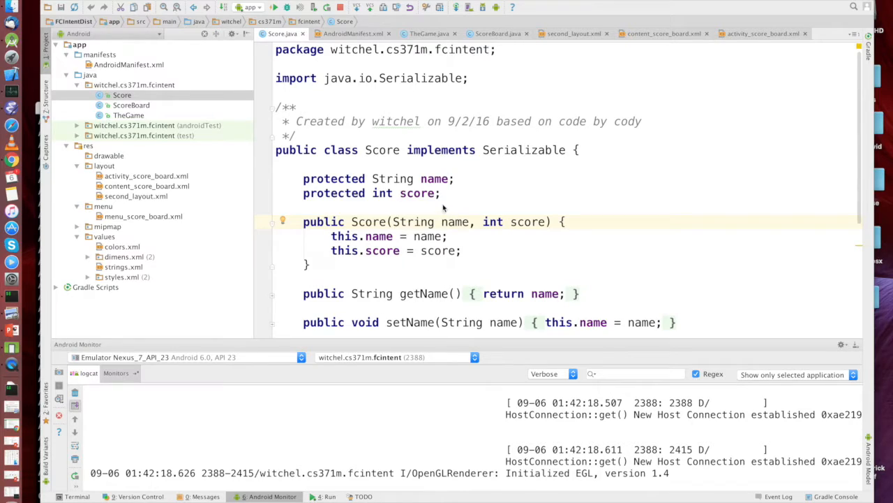
{"action": "mouse_move", "coordinate": [439, 199]}
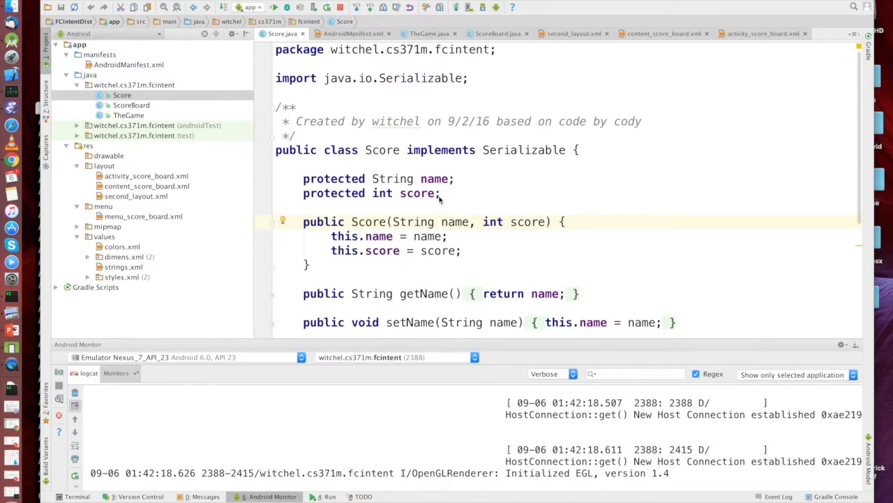
{"action": "mouse_move", "coordinate": [368, 141]}
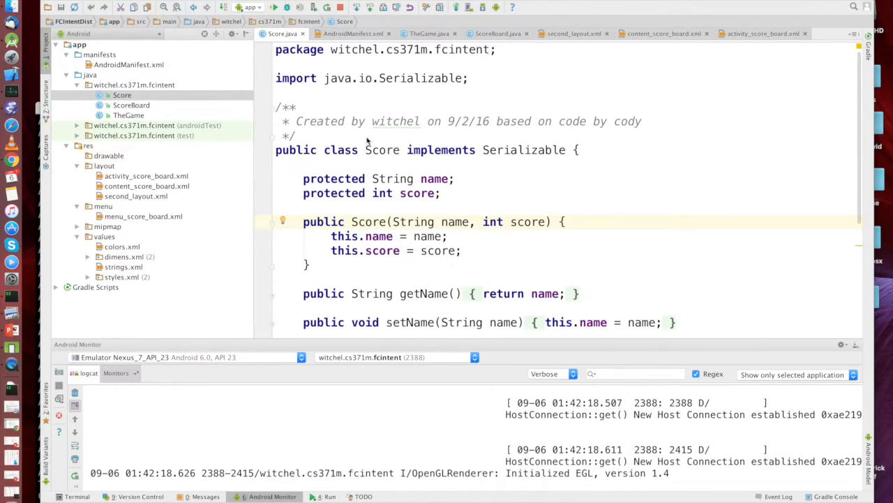
- Open second_layout.xml and scroll through its XML beside the device preview
{"action": "scroll", "scroll_direction": "down", "scroll_amount": 3}
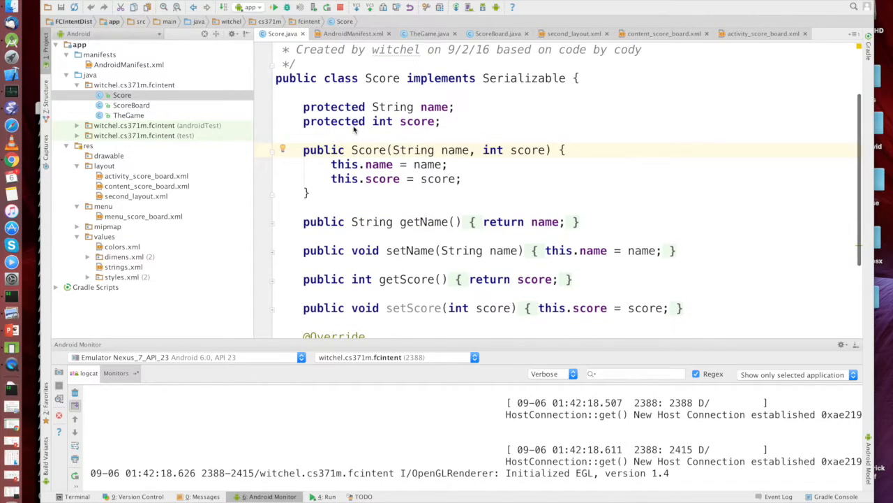
{"action": "scroll", "scroll_direction": "down", "scroll_amount": 3}
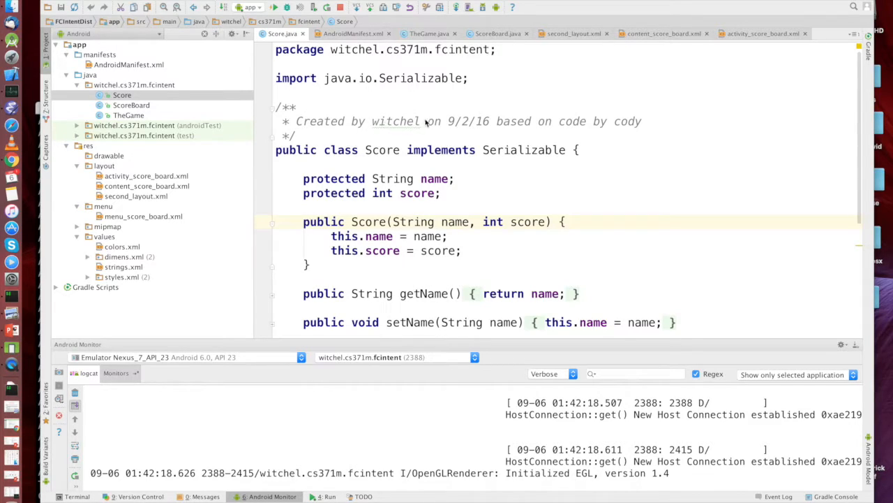
{"action": "mouse_move", "coordinate": [418, 112]}
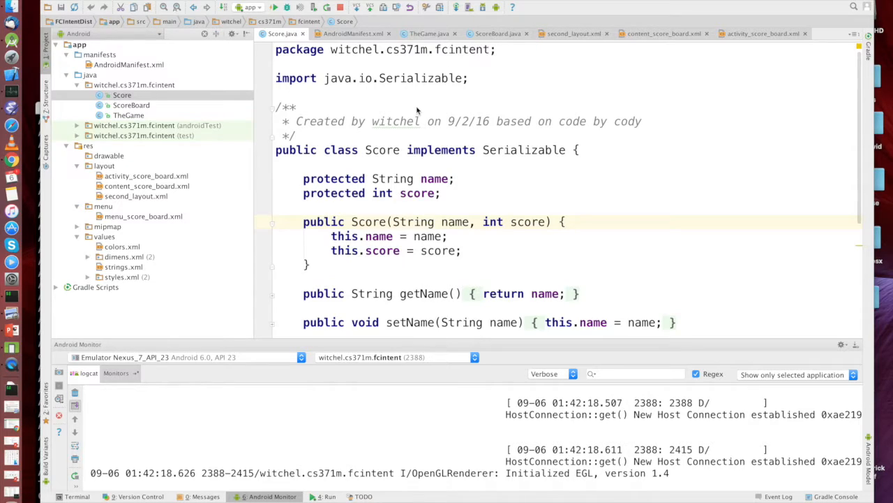
{"action": "mouse_move", "coordinate": [227, 185]}
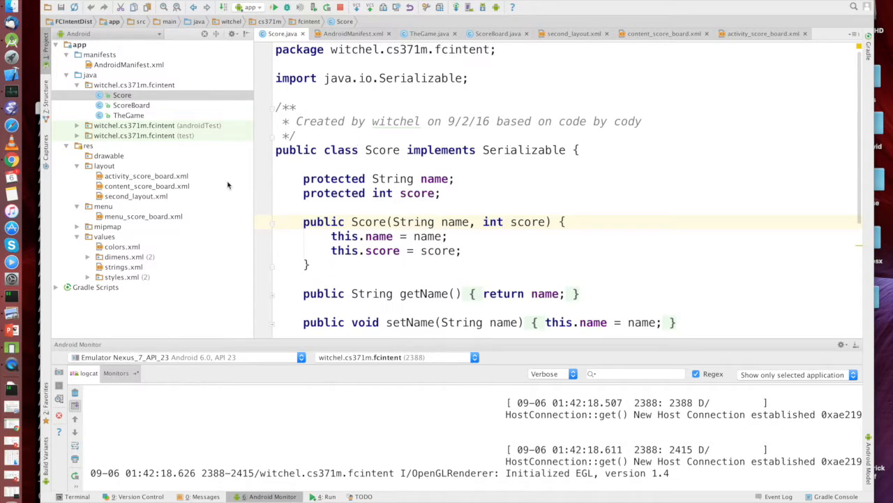
{"action": "mouse_move", "coordinate": [157, 186]}
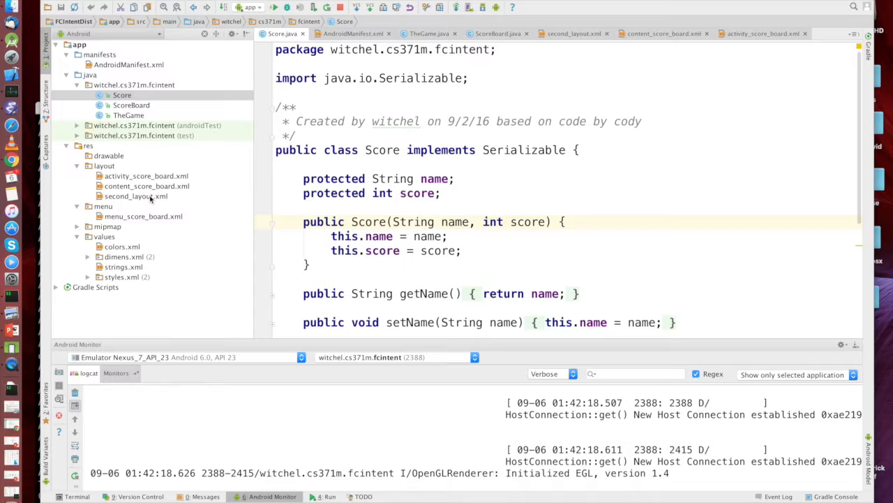
{"action": "left_click", "coordinate": [135, 196]}
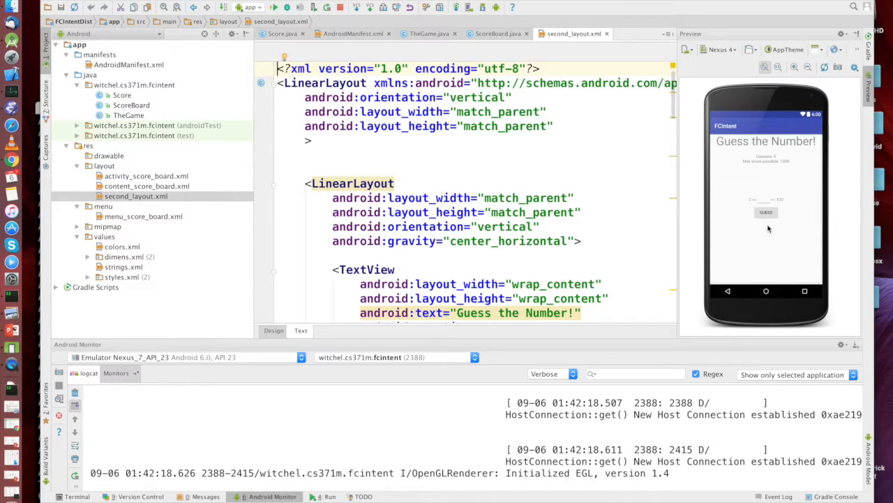
{"action": "mouse_move", "coordinate": [771, 229]}
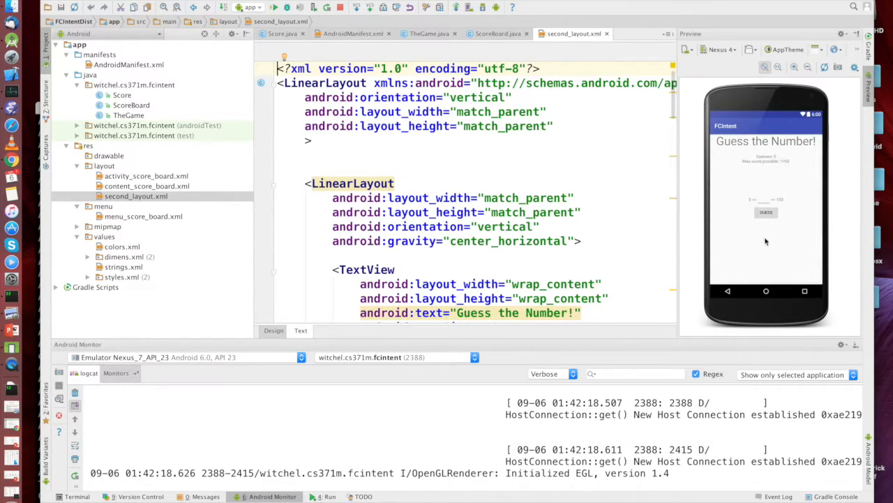
{"action": "scroll", "scroll_direction": "down", "scroll_amount": 3}
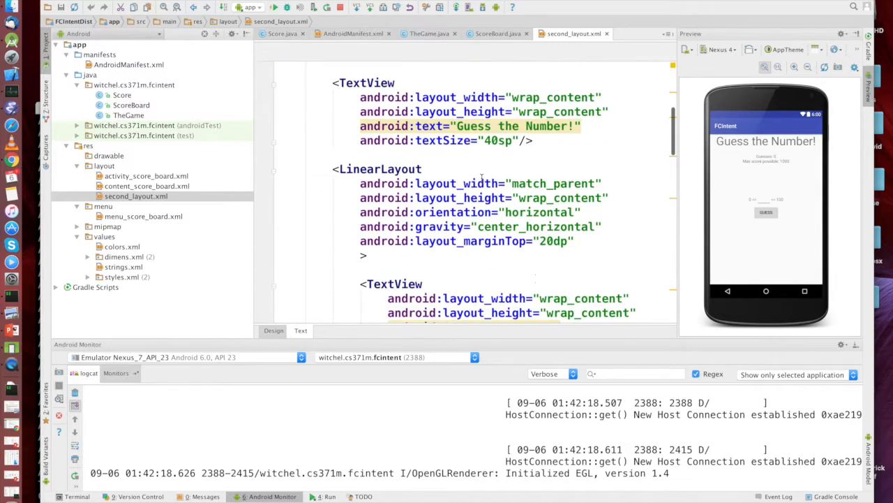
{"action": "scroll", "scroll_direction": "down", "scroll_amount": 3}
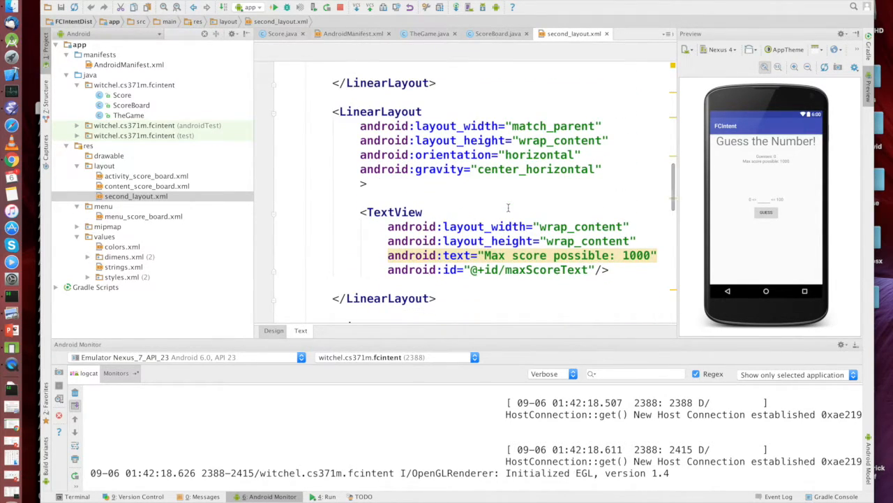
{"action": "scroll", "scroll_direction": "down", "scroll_amount": 3}
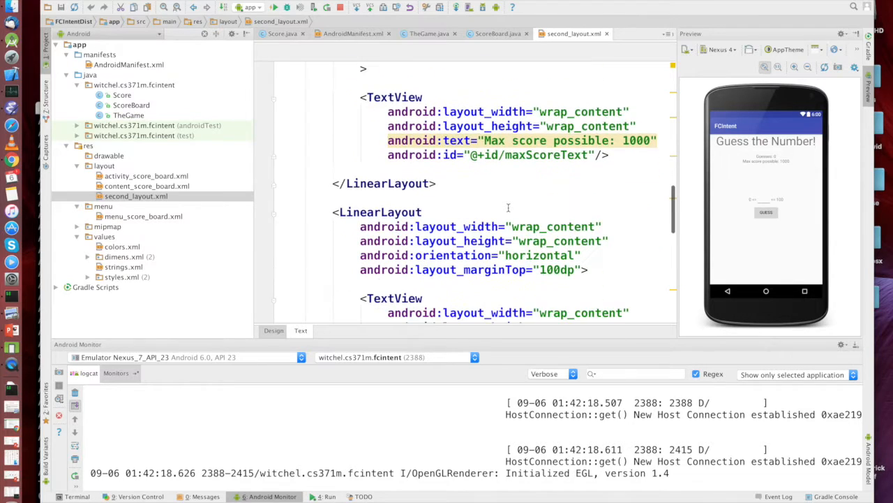
{"action": "scroll", "scroll_direction": "down", "scroll_amount": 3}
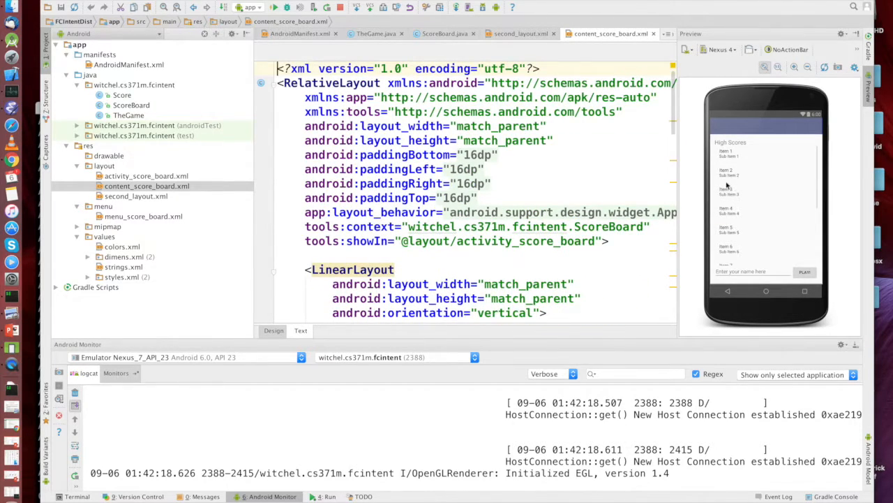
{"action": "mouse_move", "coordinate": [766, 180]}
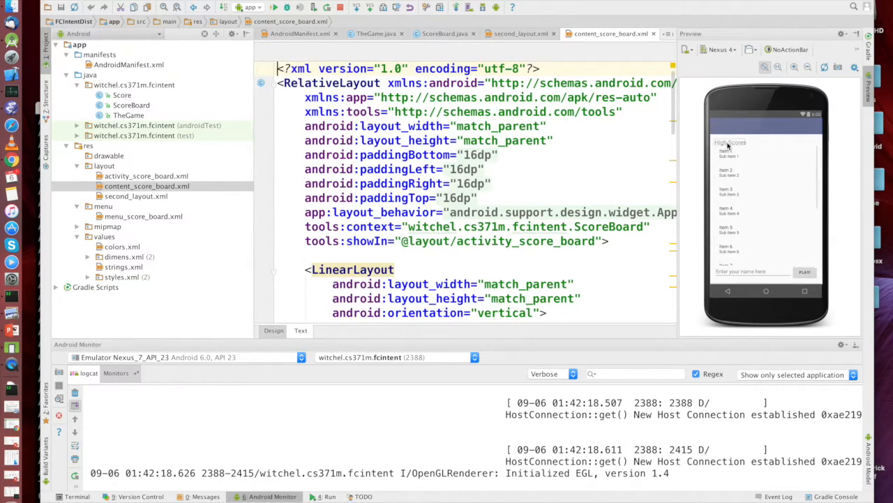
{"action": "mouse_move", "coordinate": [733, 146]}
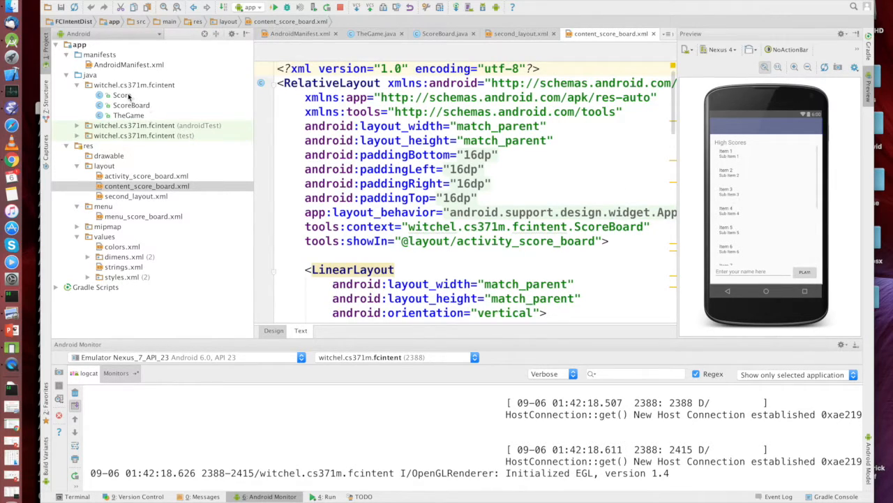
- Open Score.java and scroll down to its toString override returning name and score
{"action": "left_click", "coordinate": [122, 94]}
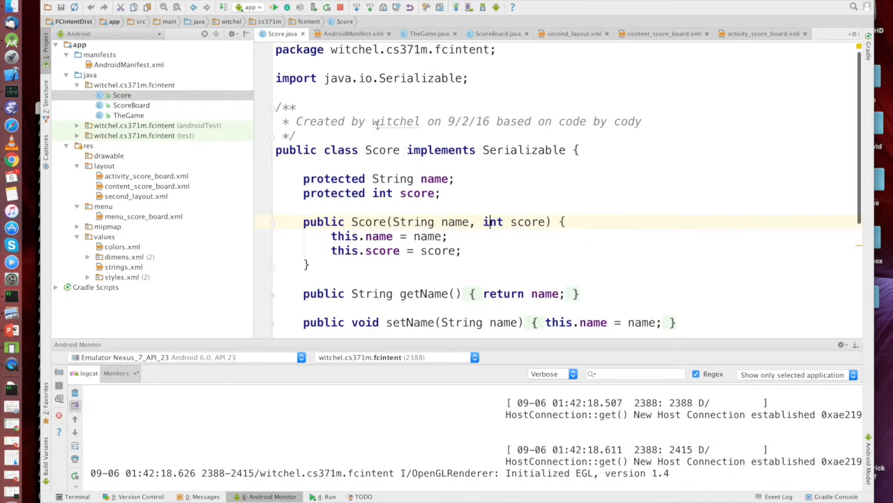
{"action": "scroll", "scroll_direction": "down", "scroll_amount": 3}
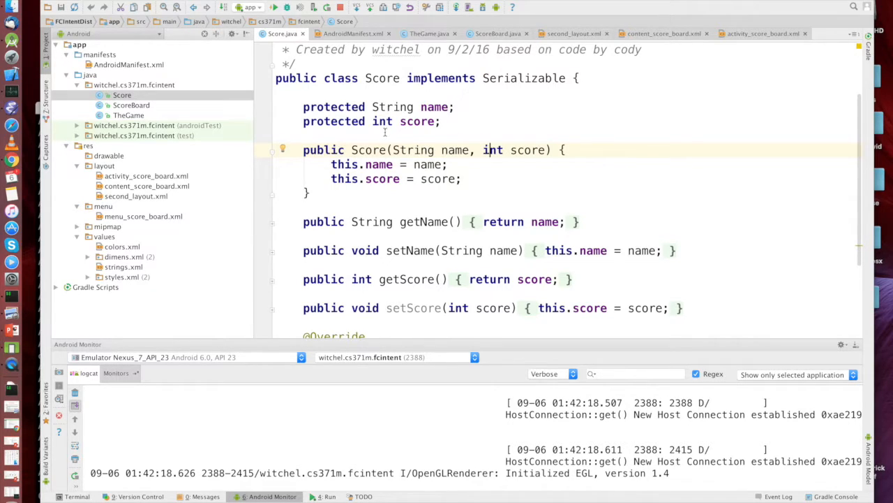
{"action": "scroll", "scroll_direction": "down", "scroll_amount": 3}
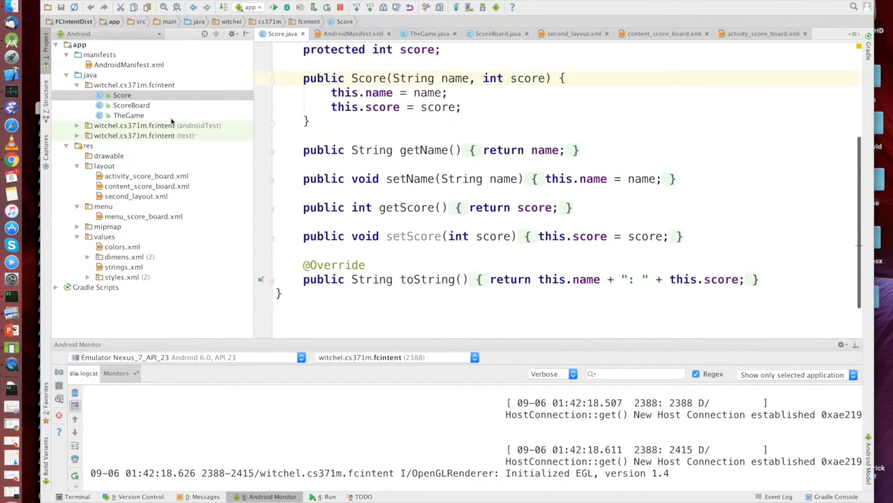
- Open ScoreBoard.java and scroll to the onCreateOptionsMenu handler
{"action": "left_click", "coordinate": [130, 105]}
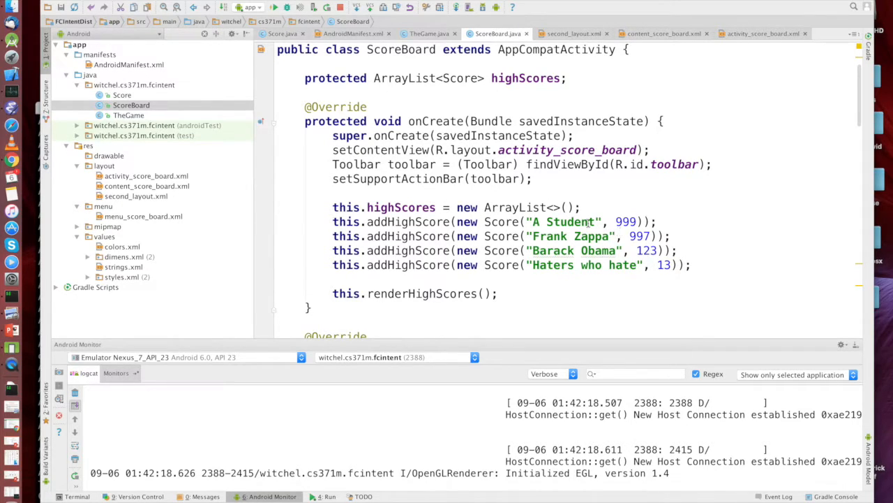
{"action": "scroll", "scroll_direction": "down", "scroll_amount": 3}
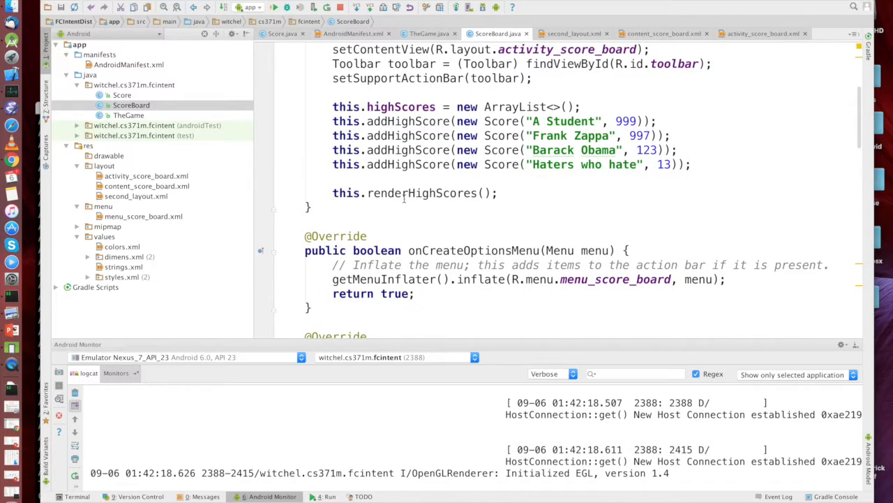
{"action": "scroll", "scroll_direction": "down", "scroll_amount": 3}
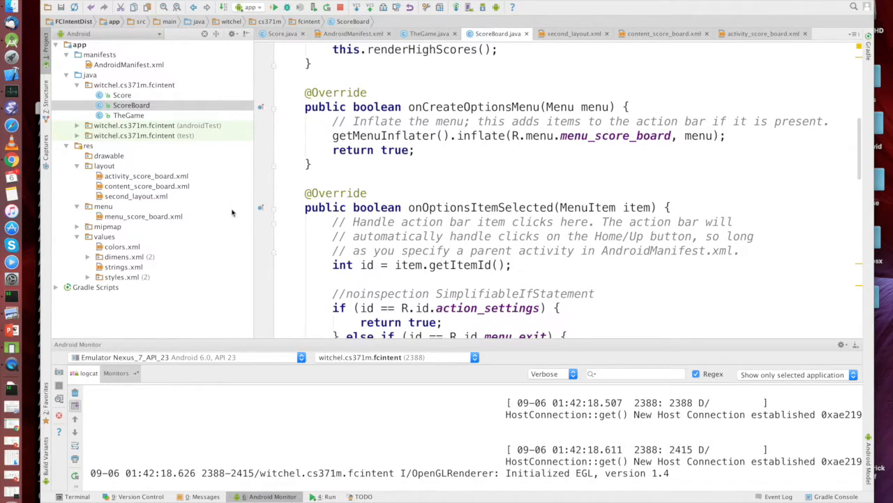
{"action": "mouse_move", "coordinate": [513, 119]}
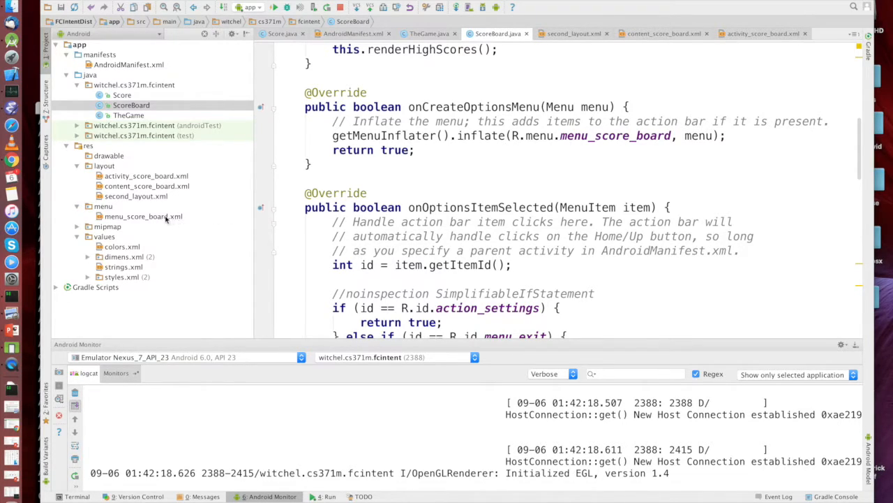
- Open menu_score_board.xml and scroll through the menu definition
{"action": "double_click", "coordinate": [143, 216]}
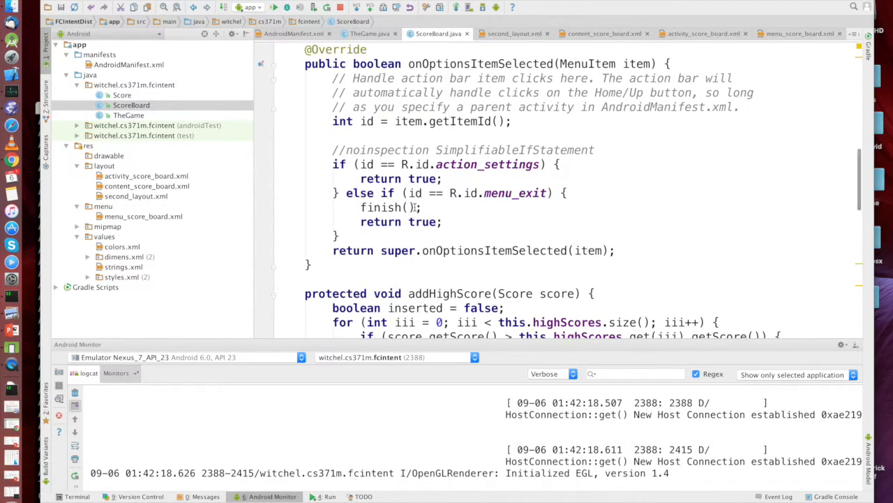
{"action": "scroll", "scroll_direction": "down", "scroll_amount": 3}
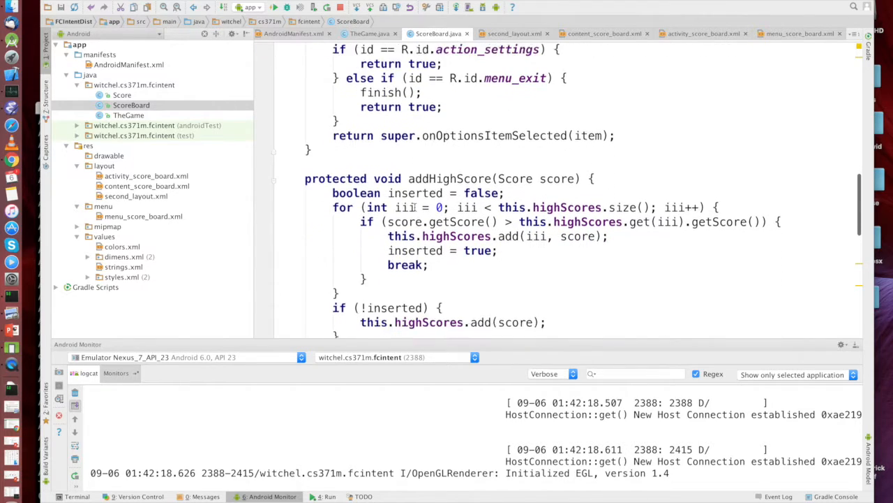
{"action": "scroll", "scroll_direction": "down", "scroll_amount": 3}
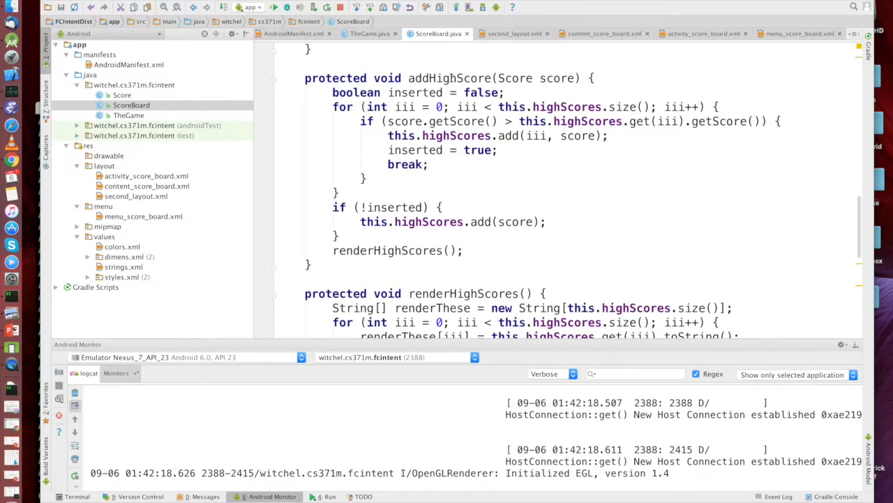
{"action": "mouse_move", "coordinate": [576, 141]}
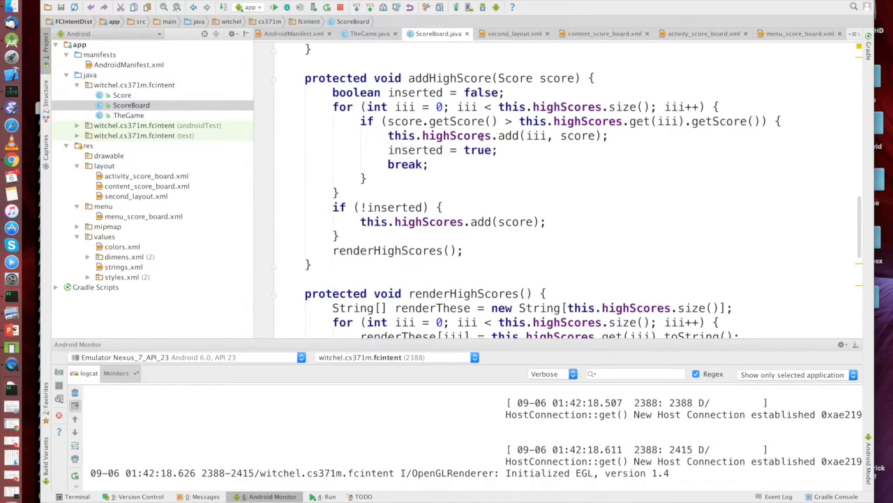
- Scroll ScoreBoard.java through addHighScore, renderHighScores and playButtonIsPressed
{"action": "scroll", "scroll_direction": "down", "scroll_amount": 3}
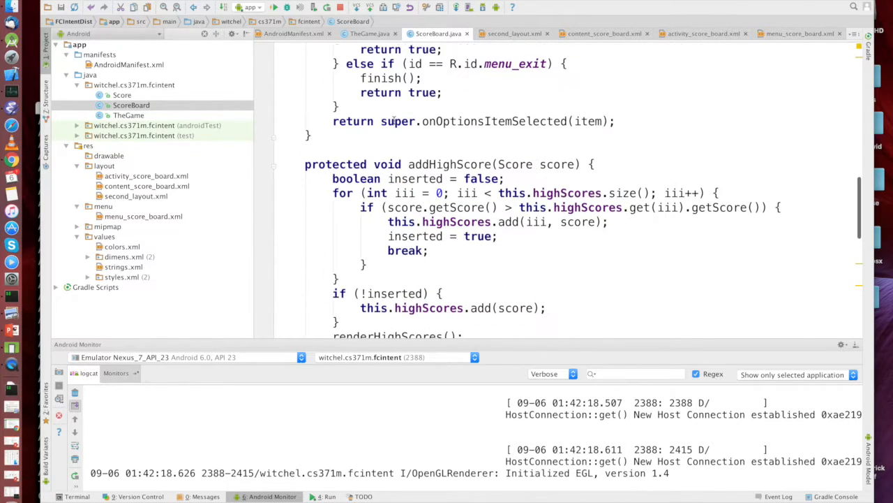
{"action": "scroll", "scroll_direction": "down", "scroll_amount": 3}
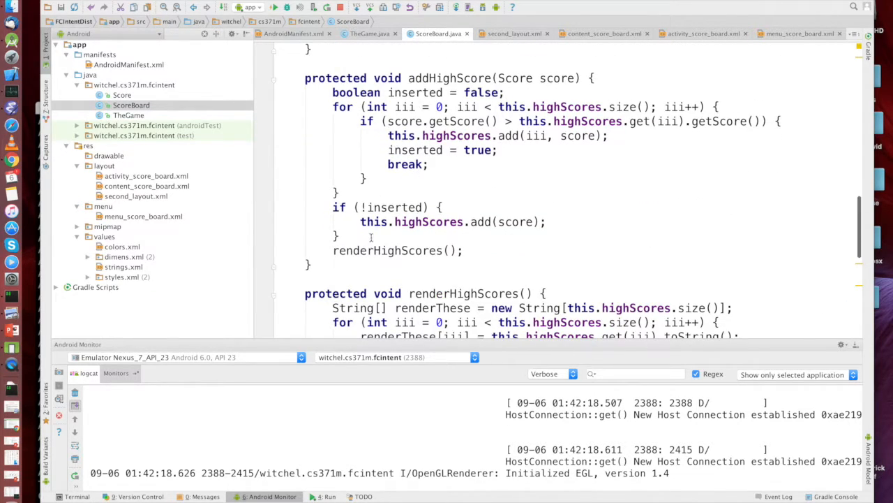
{"action": "scroll", "scroll_direction": "down", "scroll_amount": 3}
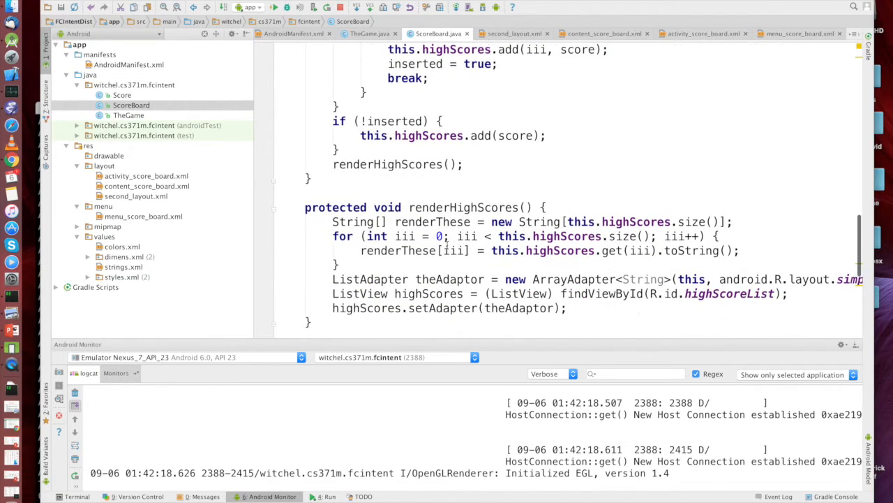
{"action": "scroll", "scroll_direction": "down", "scroll_amount": 3}
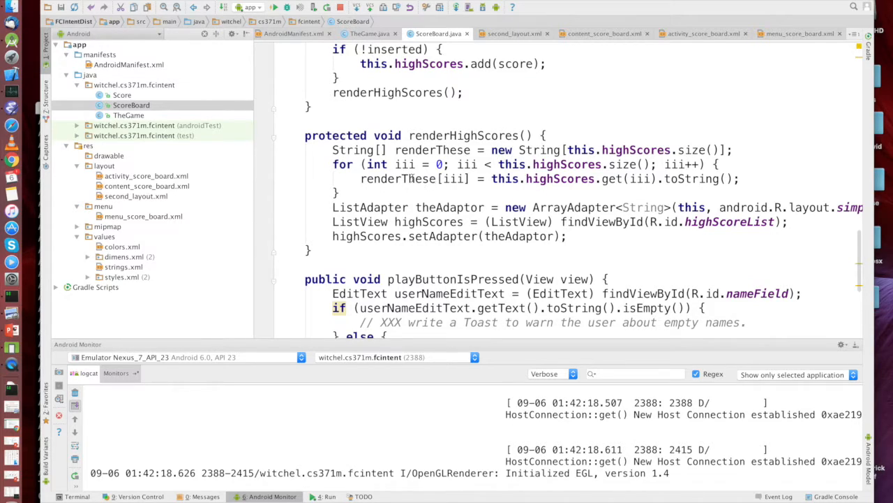
{"action": "scroll", "scroll_direction": "down", "scroll_amount": 3}
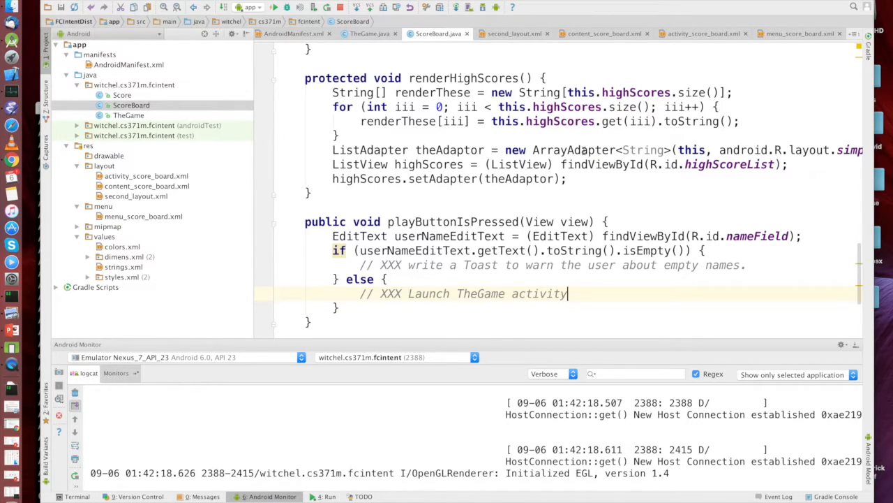
{"action": "mouse_move", "coordinate": [627, 150]}
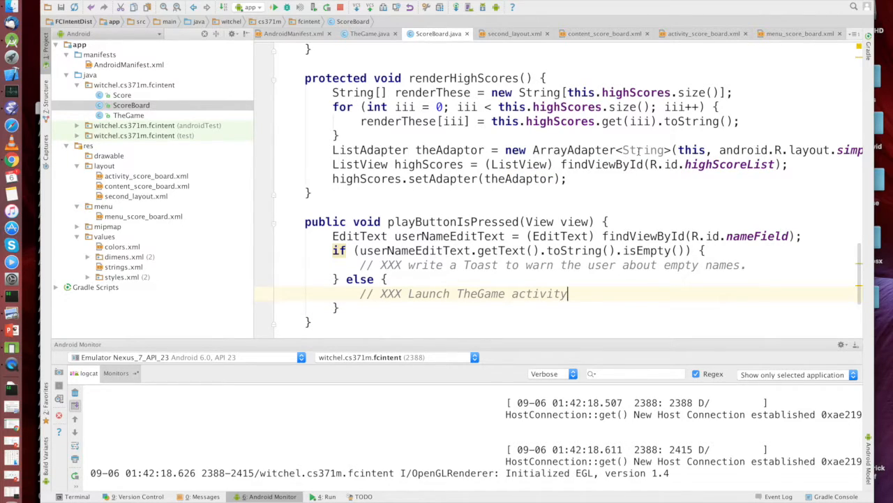
{"action": "mouse_move", "coordinate": [628, 169]}
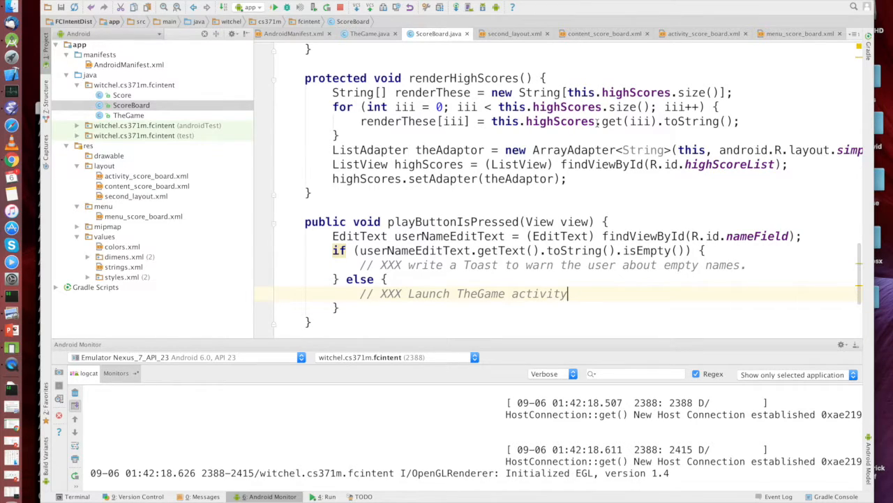
{"action": "mouse_move", "coordinate": [546, 162]}
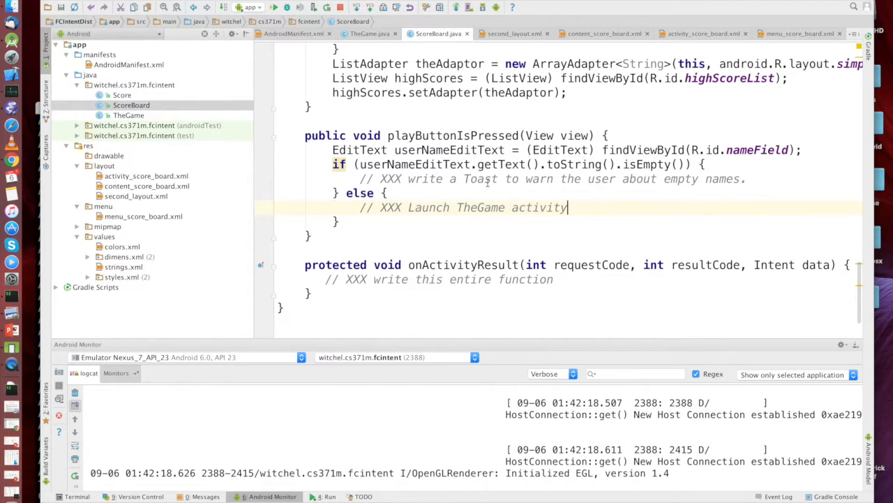
{"action": "mouse_move", "coordinate": [243, 87]}
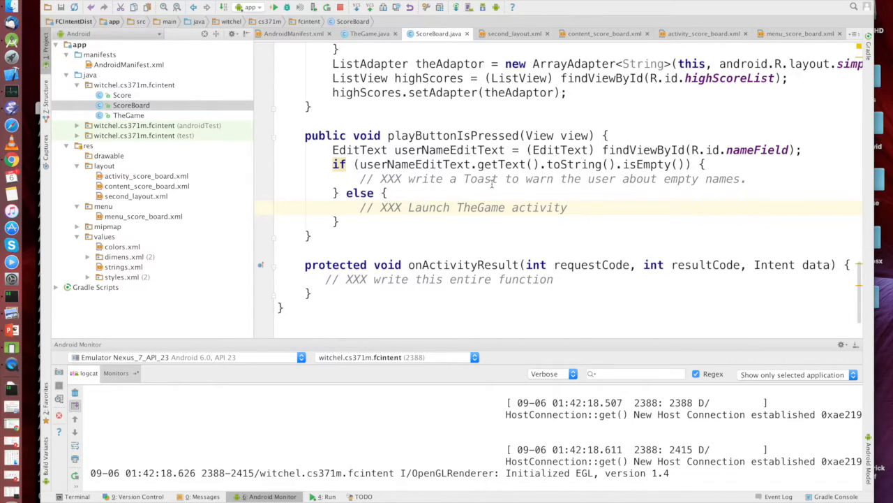
{"action": "mouse_move", "coordinate": [492, 183]}
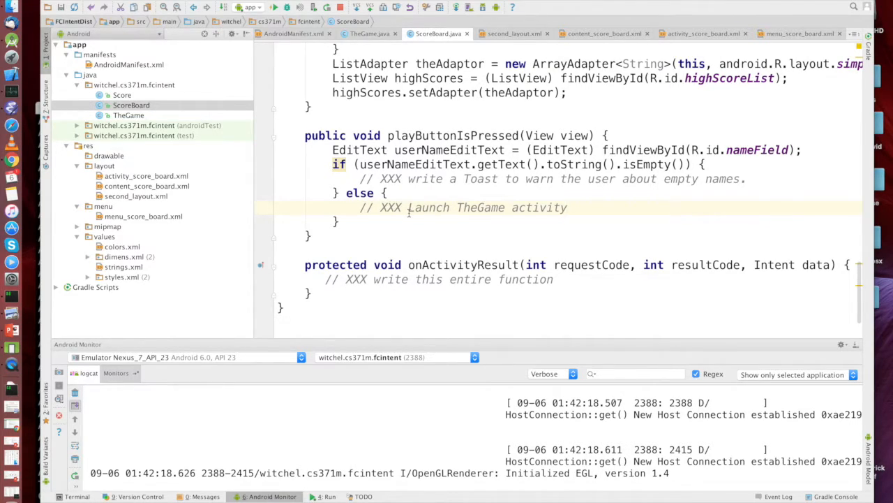
{"action": "mouse_move", "coordinate": [431, 212]}
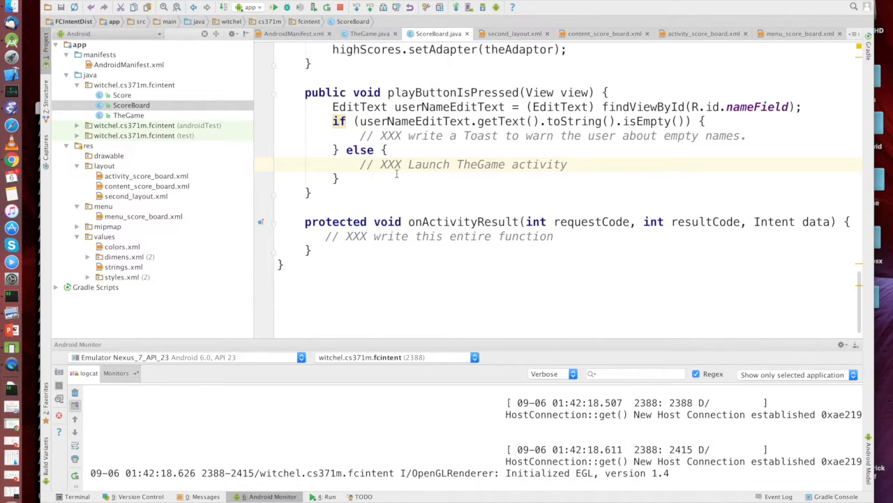
{"action": "mouse_move", "coordinate": [417, 248]}
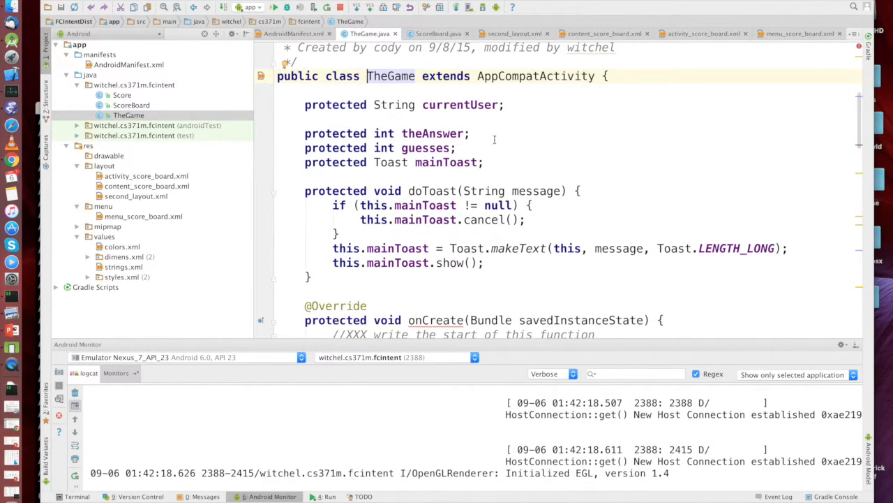
- Scroll TheGame.java through doToast and onCreate's random answer and cheat toast
{"action": "scroll", "scroll_direction": "down", "scroll_amount": 3}
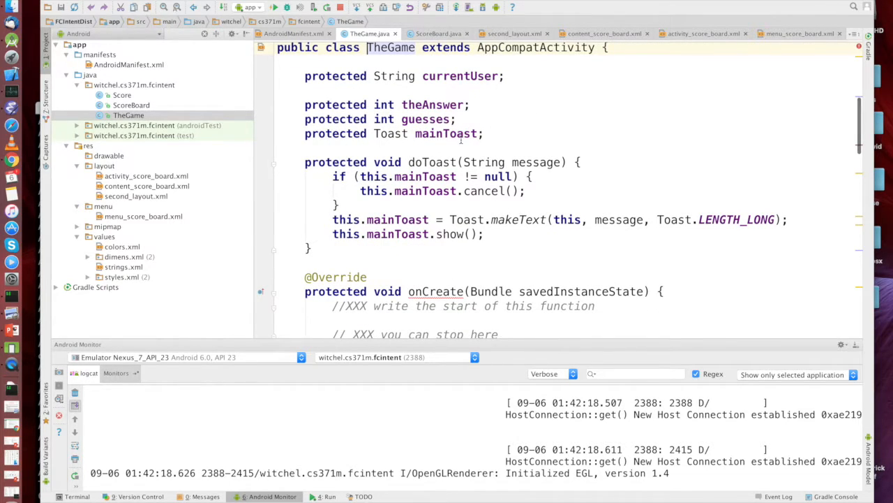
{"action": "scroll", "scroll_direction": "down", "scroll_amount": 3}
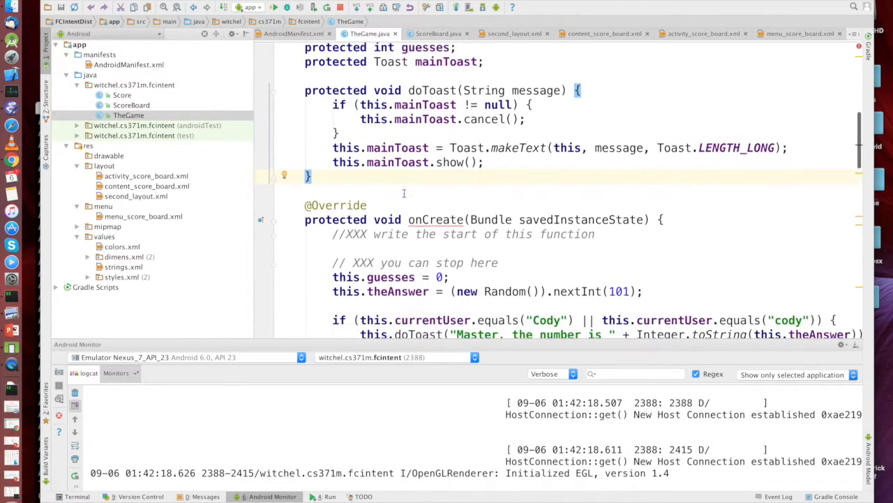
{"action": "scroll", "scroll_direction": "down", "scroll_amount": 3}
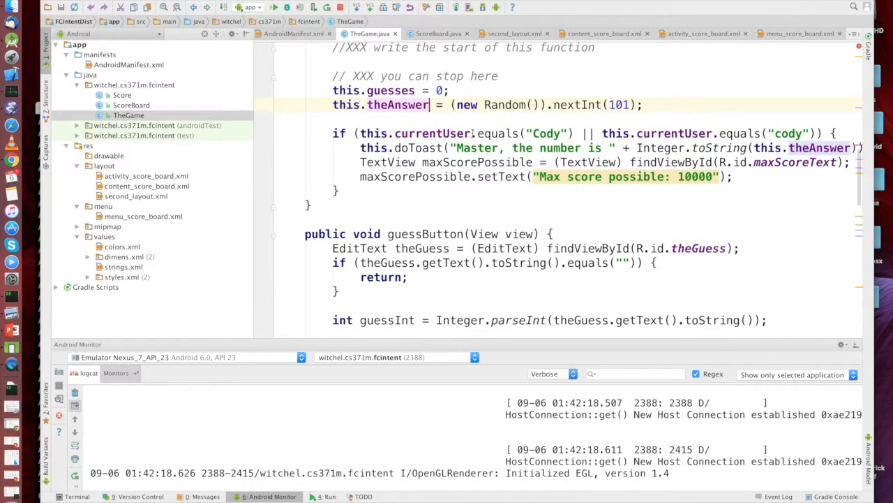
{"action": "scroll", "scroll_direction": "down", "scroll_amount": 3}
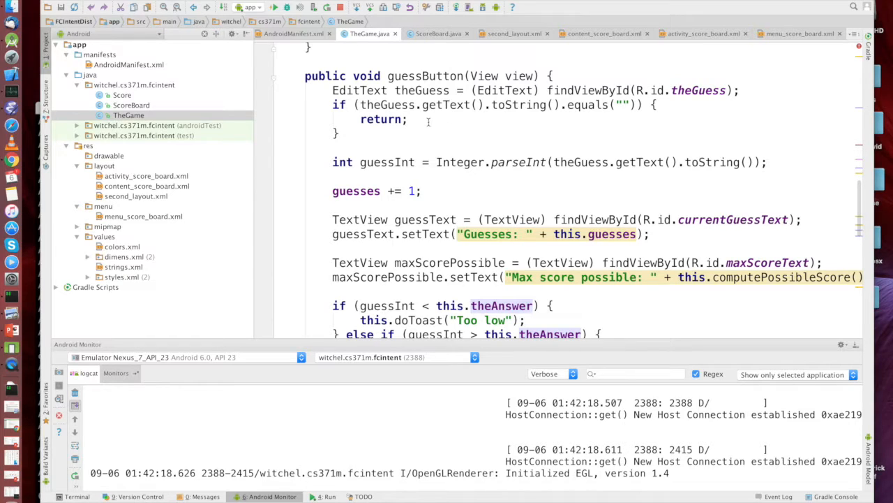
{"action": "scroll", "scroll_direction": "down", "scroll_amount": 3}
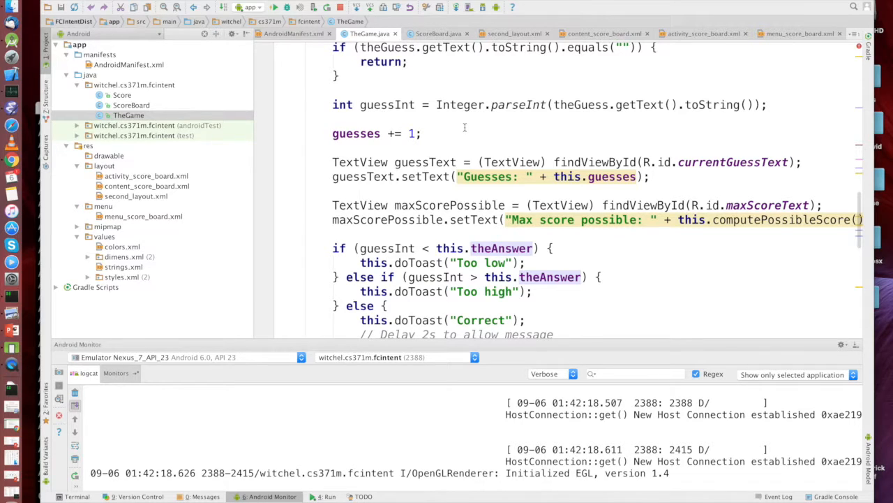
{"action": "scroll", "scroll_direction": "down", "scroll_amount": 3}
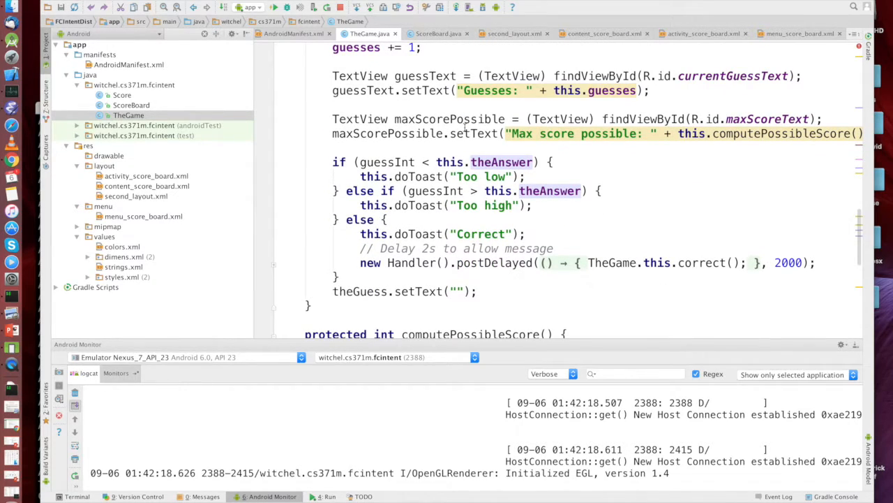
{"action": "scroll", "scroll_direction": "down", "scroll_amount": 3}
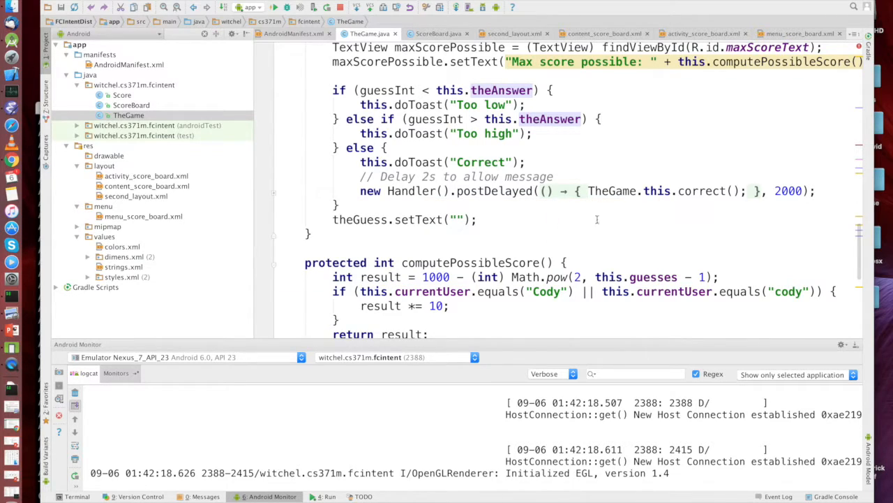
{"action": "left_click", "coordinate": [701, 190]}
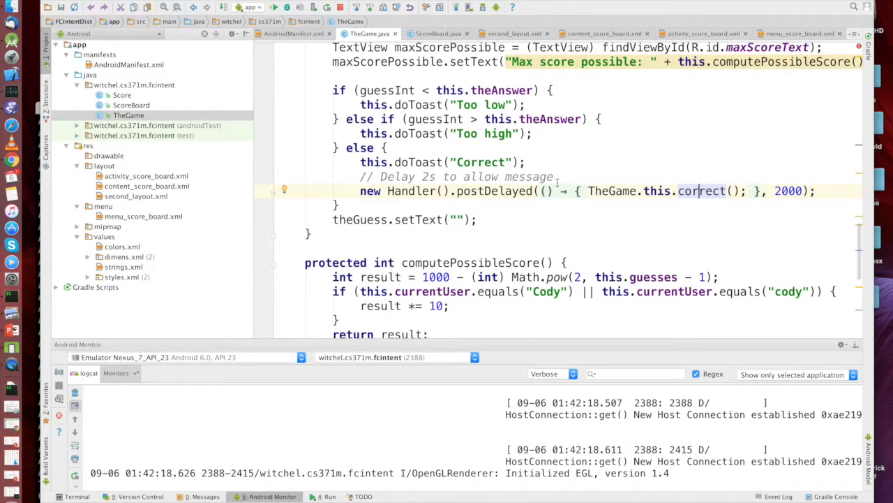
{"action": "scroll", "scroll_direction": "down", "scroll_amount": 3}
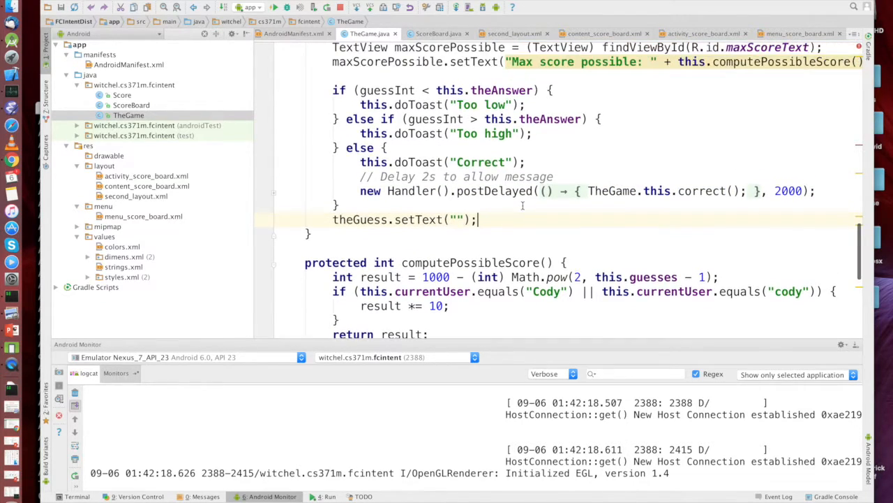
{"action": "scroll", "scroll_direction": "down", "scroll_amount": 3}
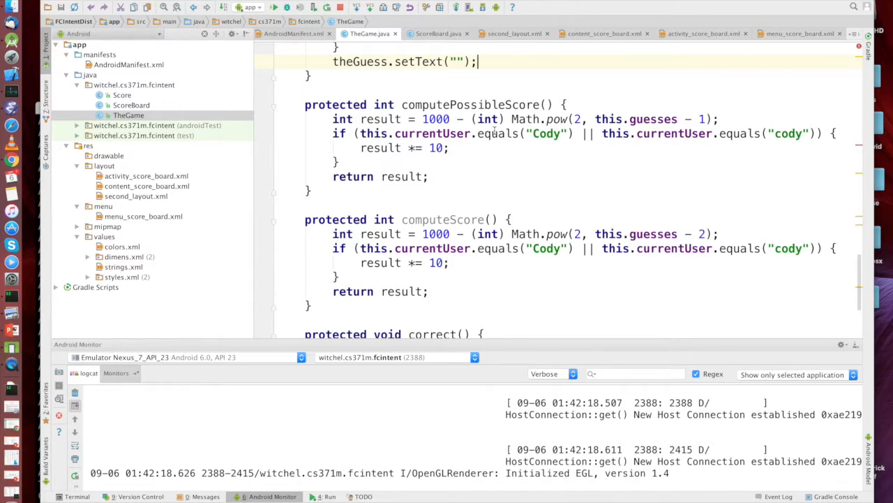
{"action": "mouse_move", "coordinate": [507, 157]}
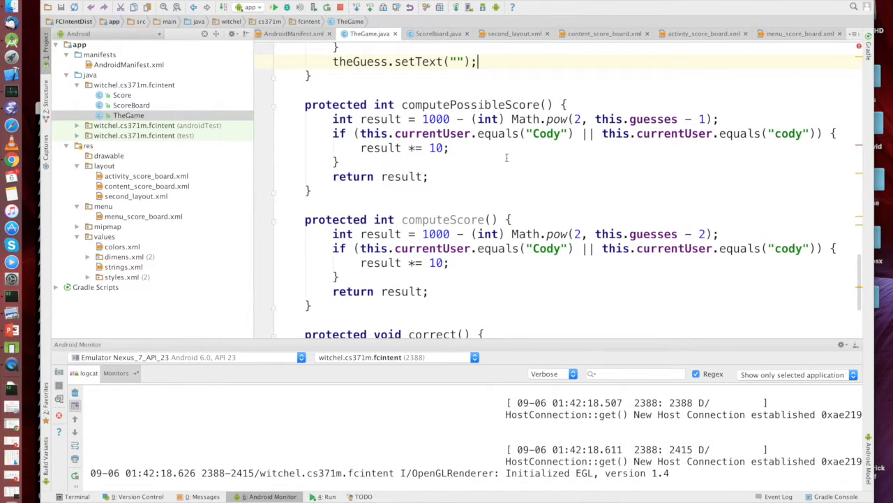
{"action": "mouse_move", "coordinate": [517, 161]}
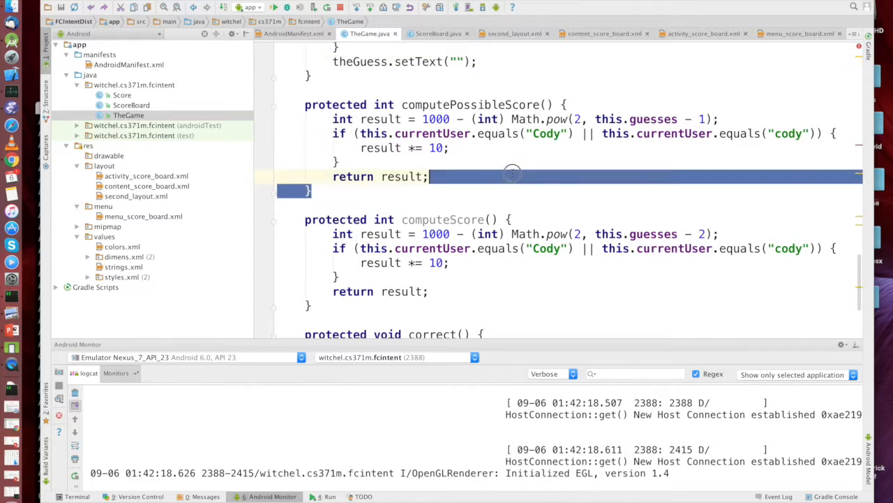
{"action": "scroll", "scroll_direction": "down", "scroll_amount": 3}
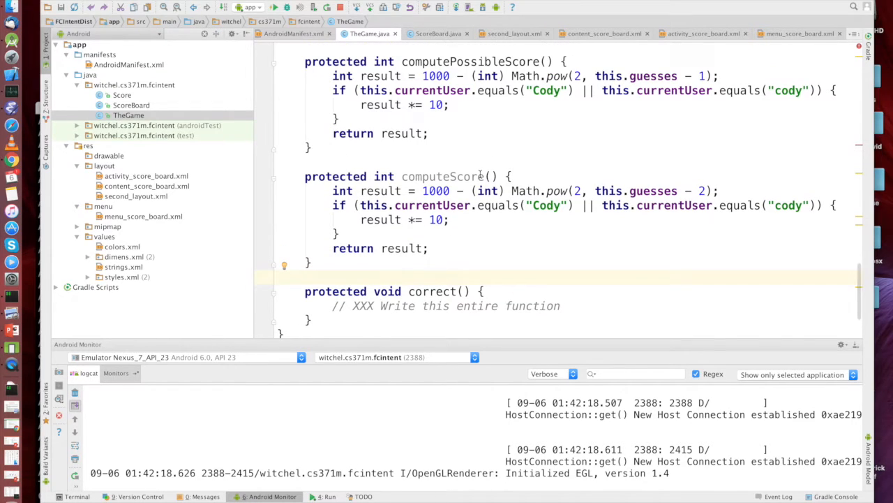
{"action": "scroll", "scroll_direction": "down", "scroll_amount": 3}
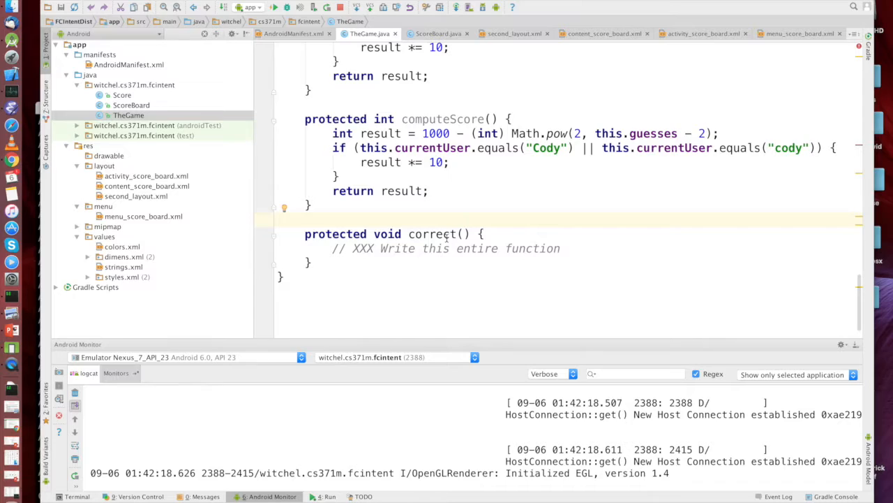
{"action": "left_click", "coordinate": [310, 262]}
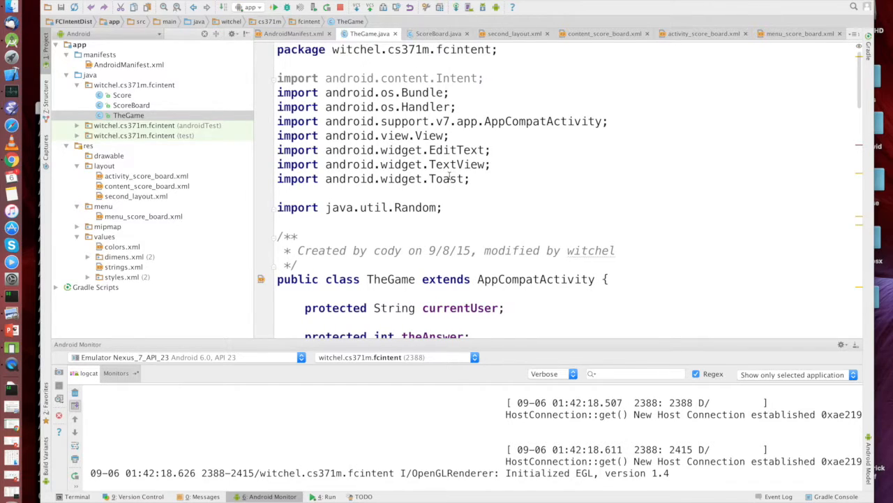
{"action": "mouse_move", "coordinate": [12, 347]}
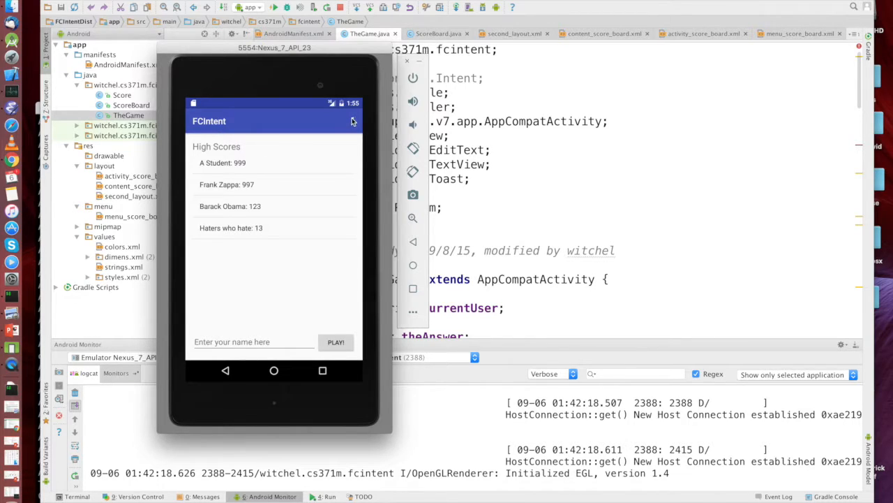
- Type Fred into the 'Enter your name here' field on High Scores
{"action": "left_click", "coordinate": [353, 121]}
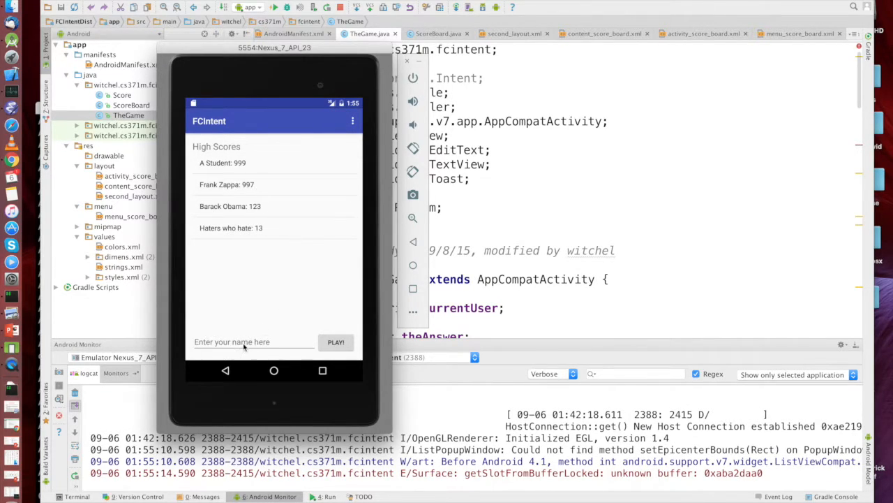
{"action": "type", "text": "F"}
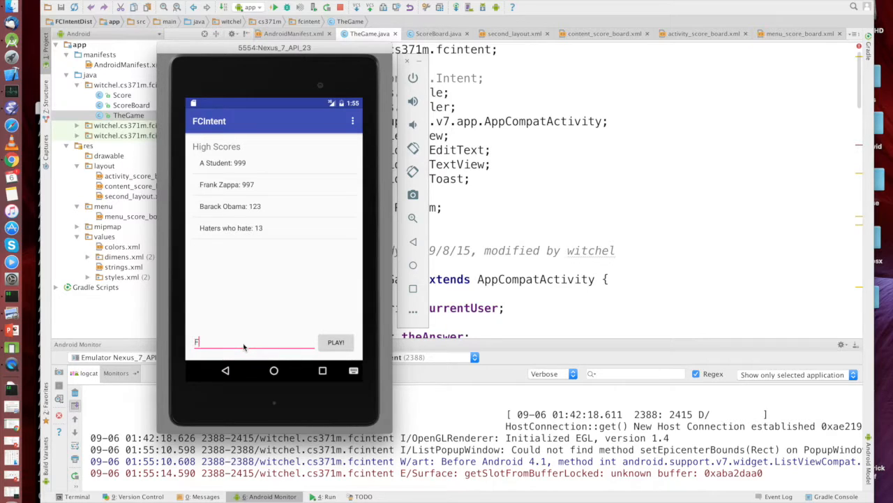
{"action": "type", "text": "red"}
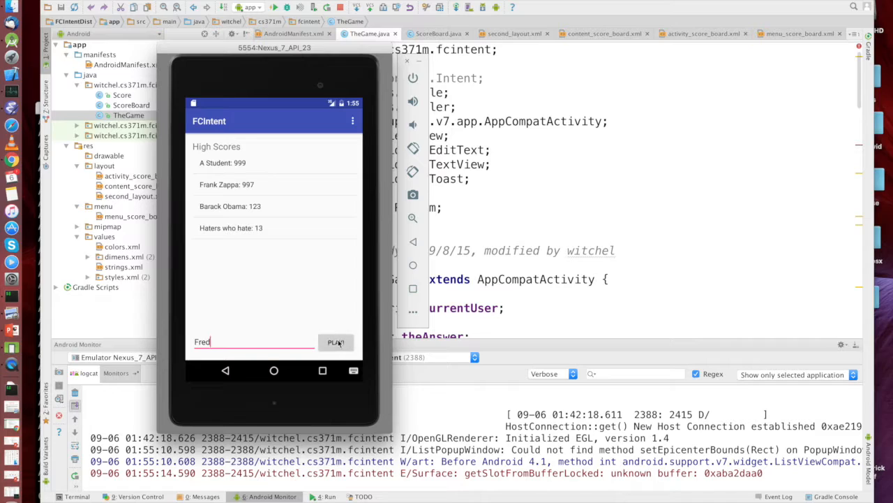
{"action": "mouse_move", "coordinate": [508, 229]}
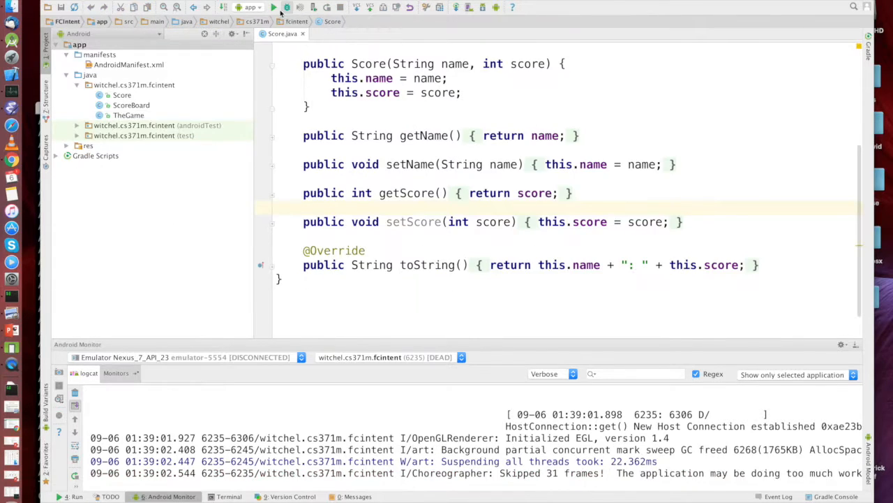
- Rerun FCIntent and let Gradle reinstall it on the Nexus 7 emulator
{"action": "left_click", "coordinate": [273, 7]}
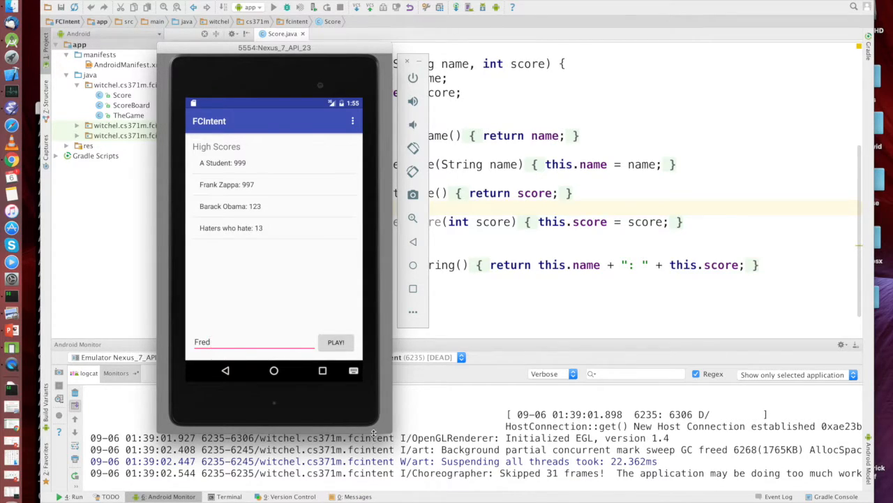
{"action": "mouse_move", "coordinate": [331, 389]}
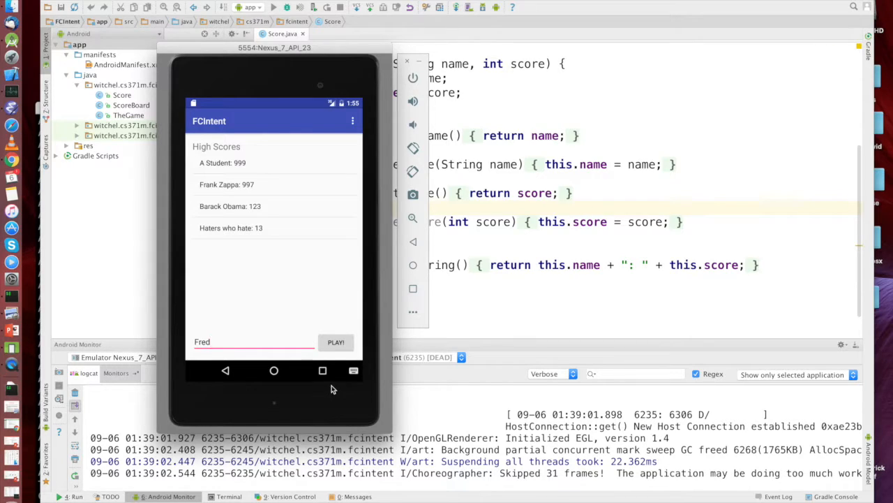
{"action": "left_click", "coordinate": [252, 342]}
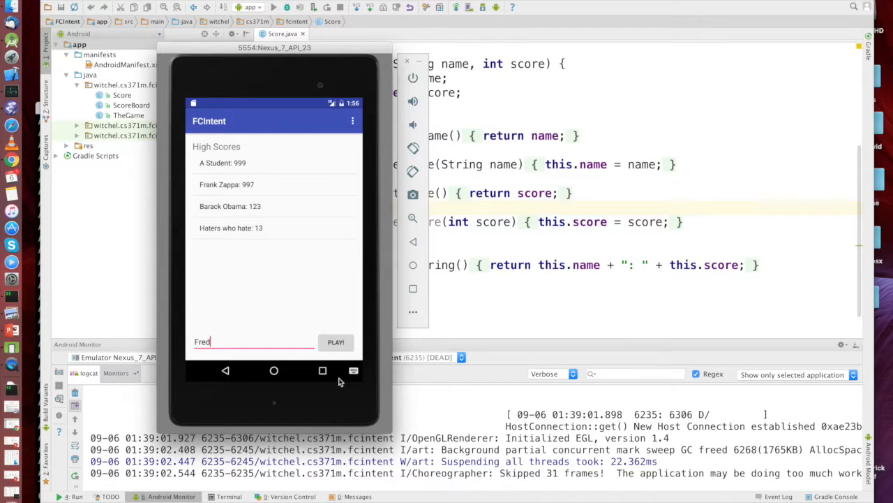
{"action": "mouse_move", "coordinate": [355, 370]}
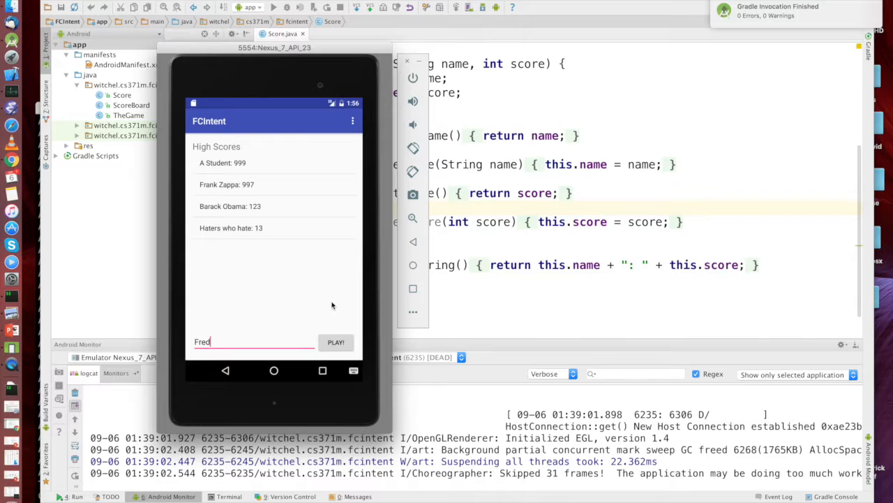
{"action": "left_click", "coordinate": [274, 370]}
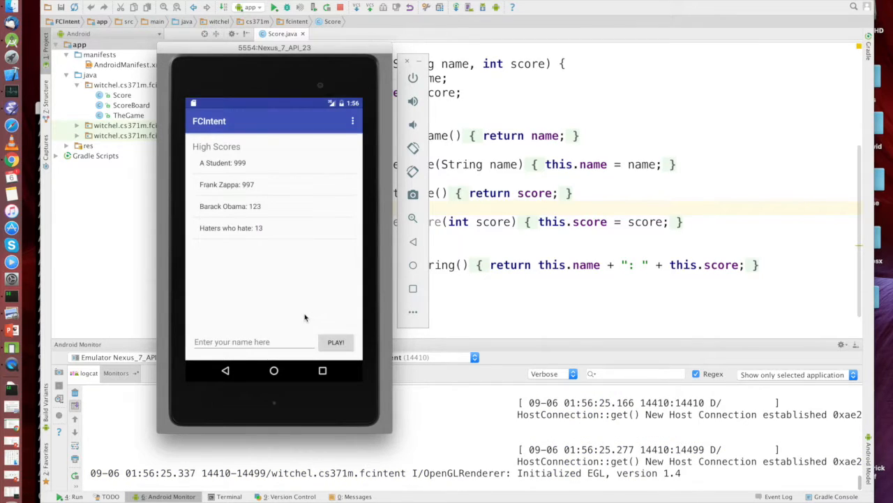
- Enter Flint as the player name and start the game with PLAY!
{"action": "left_click", "coordinate": [253, 341]}
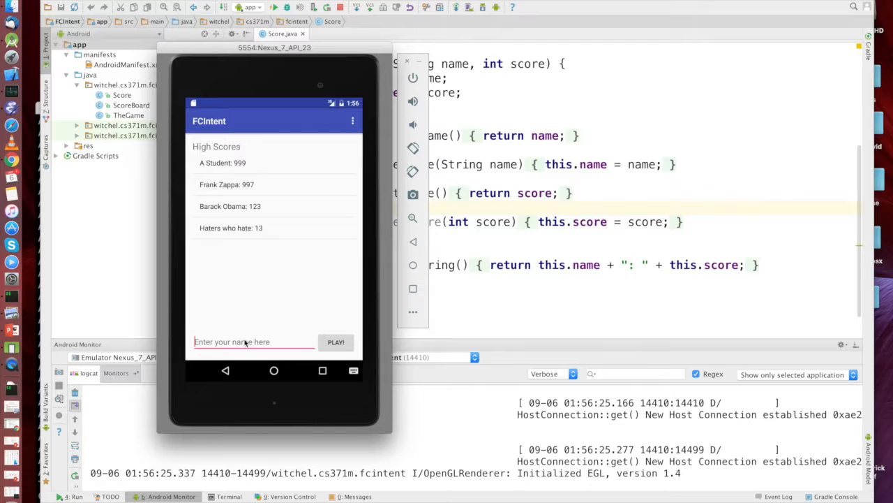
{"action": "type", "text": "Flint"}
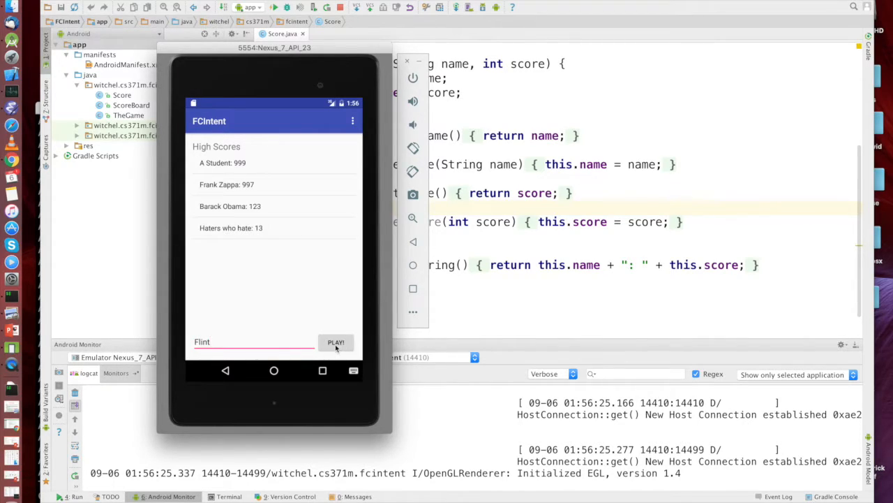
{"action": "left_click", "coordinate": [336, 342]}
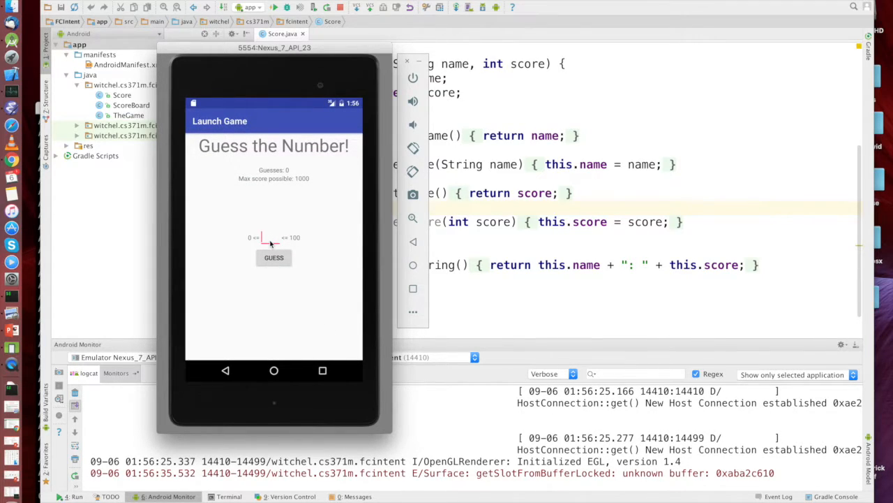
- Guess numbers including 2, 26 and 24 until Flint wins with 936 points
{"action": "left_click", "coordinate": [274, 258]}
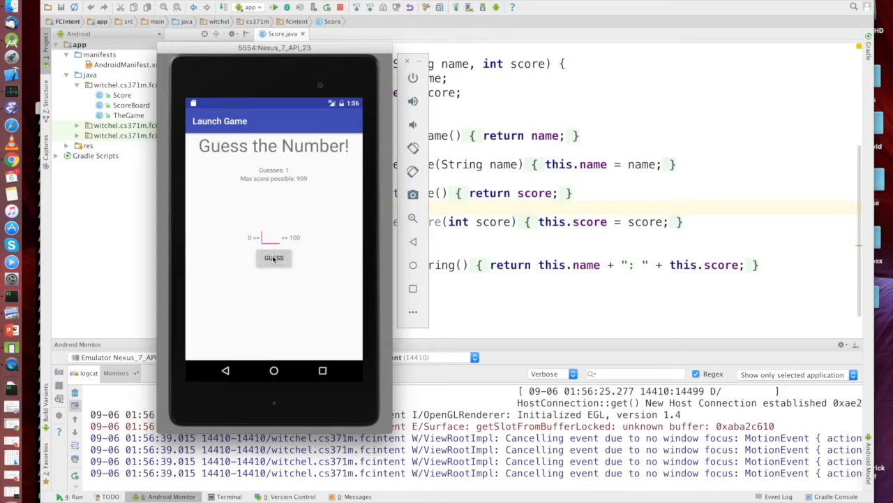
{"action": "left_click", "coordinate": [273, 258]}
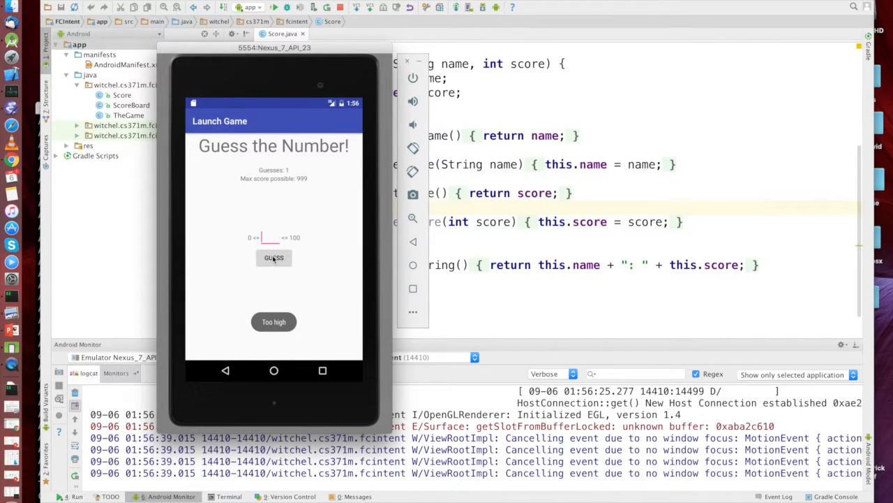
{"action": "left_click", "coordinate": [273, 258]}
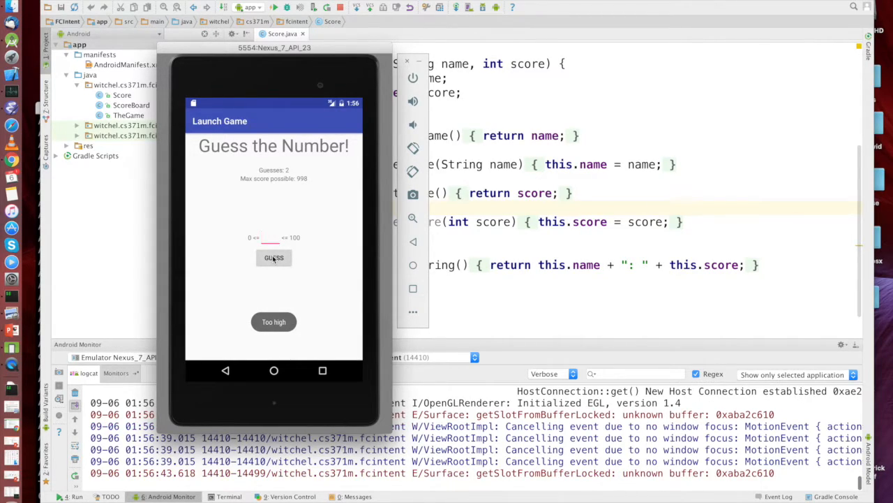
{"action": "left_click", "coordinate": [273, 257]}
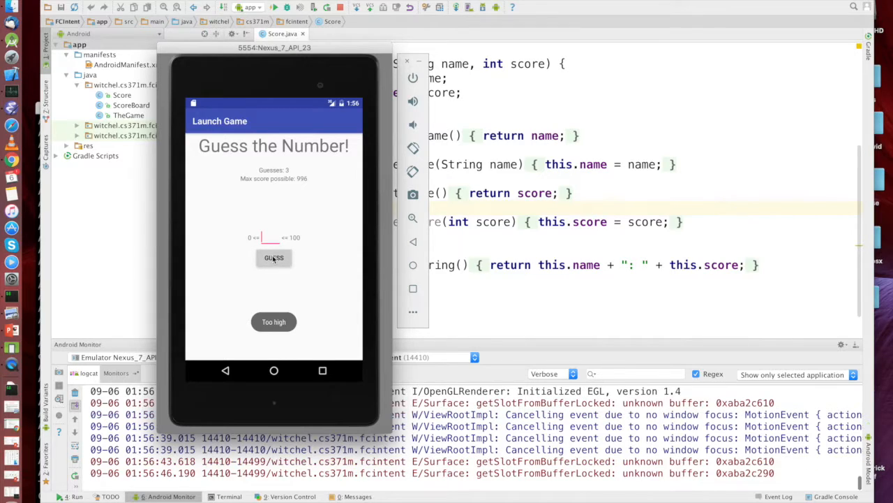
{"action": "type", "text": "2"}
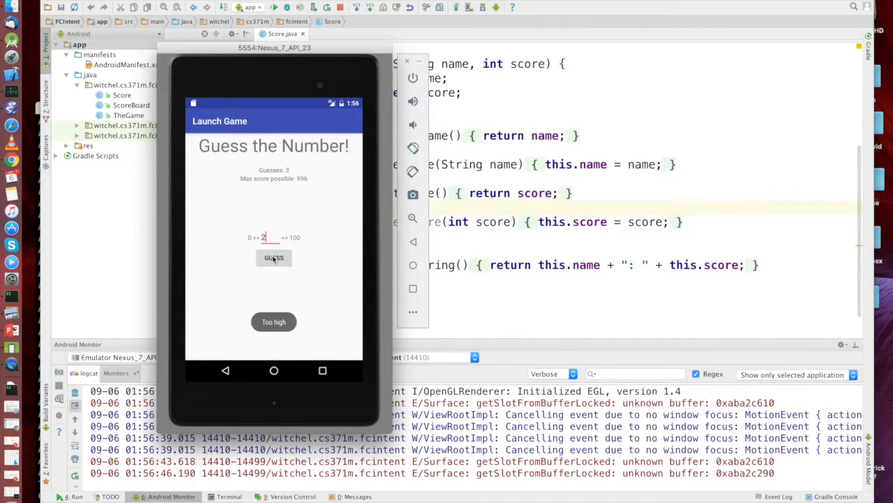
{"action": "left_click", "coordinate": [274, 257]}
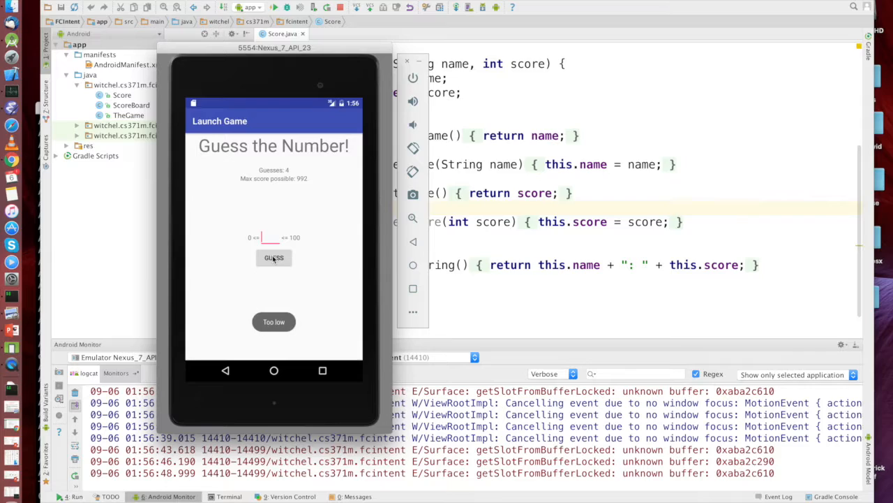
{"action": "type", "text": "26"}
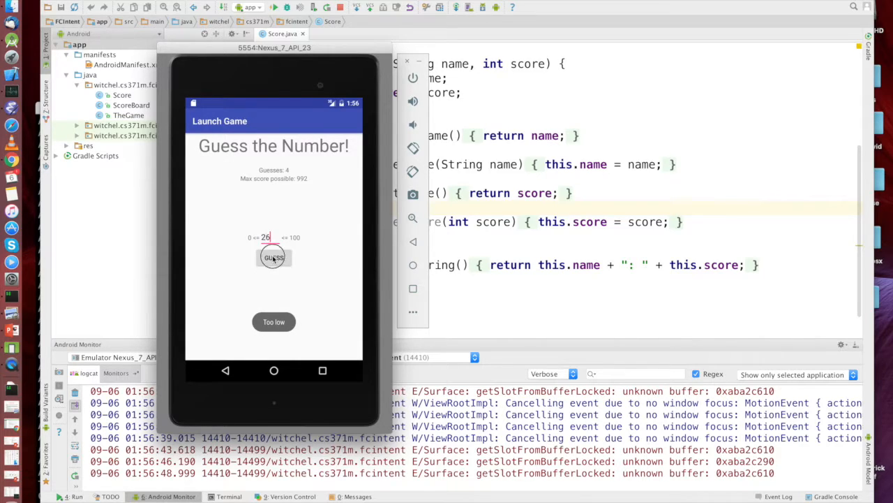
{"action": "left_click", "coordinate": [273, 257]}
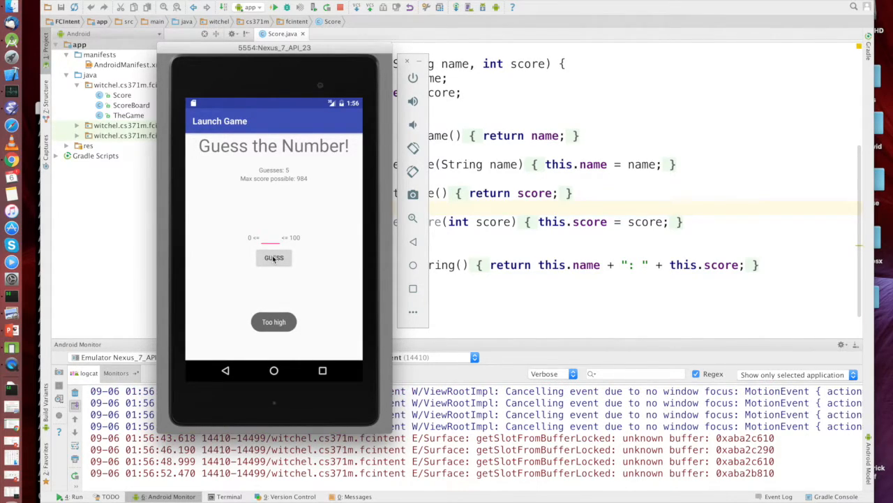
{"action": "left_click", "coordinate": [273, 257]}
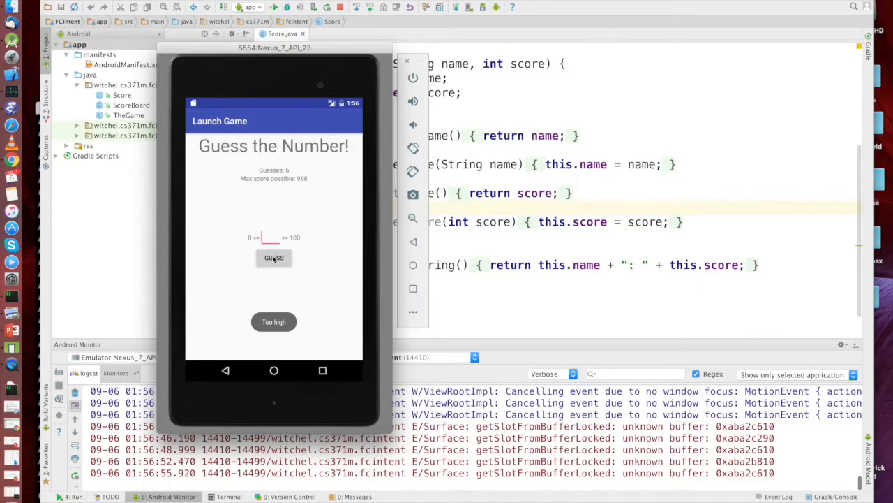
{"action": "type", "text": "24"}
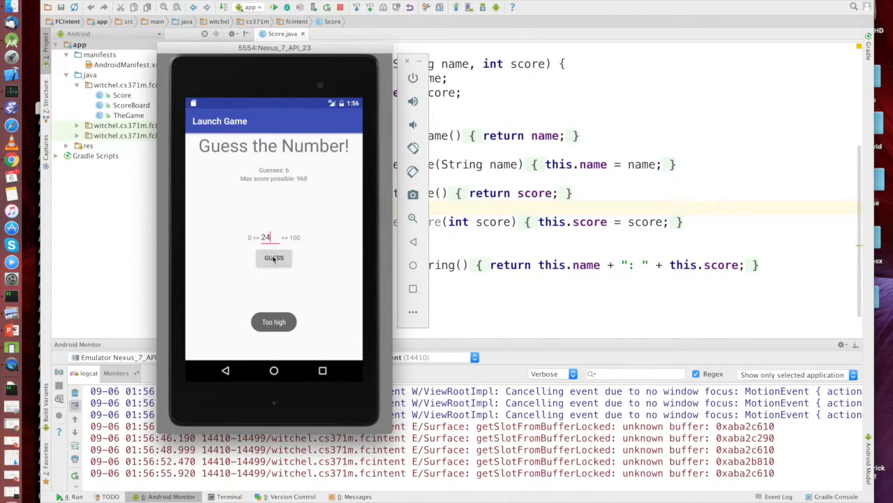
{"action": "left_click", "coordinate": [274, 258]}
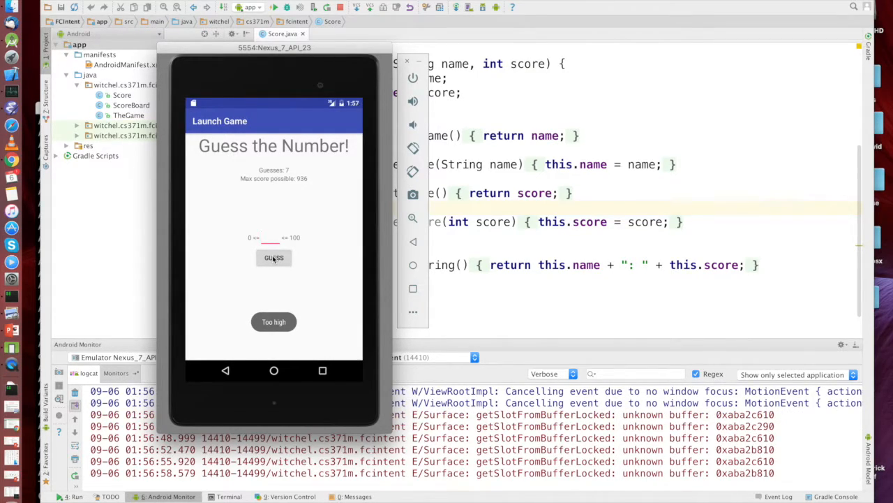
{"action": "left_click", "coordinate": [273, 258]}
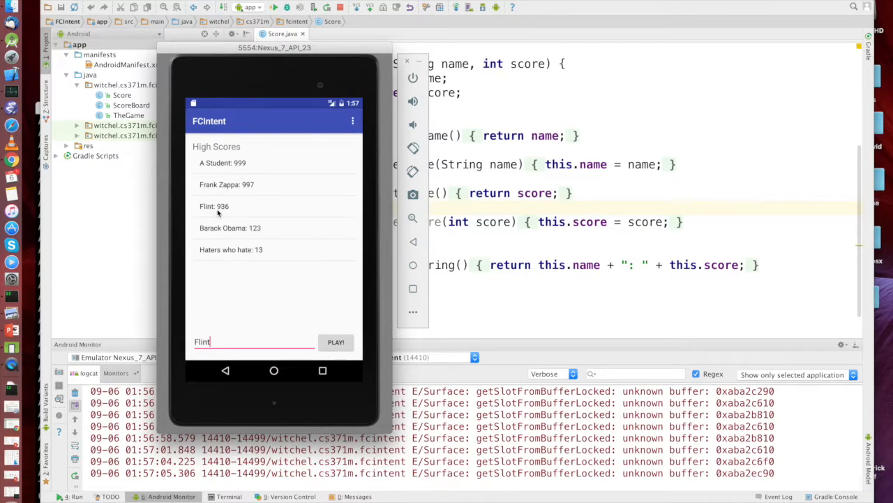
{"action": "mouse_move", "coordinate": [232, 212]}
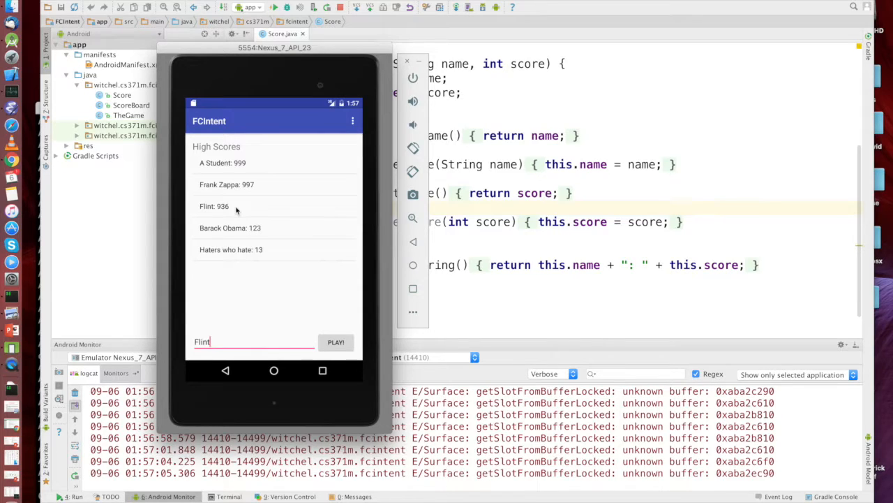
{"action": "mouse_move", "coordinate": [241, 212]}
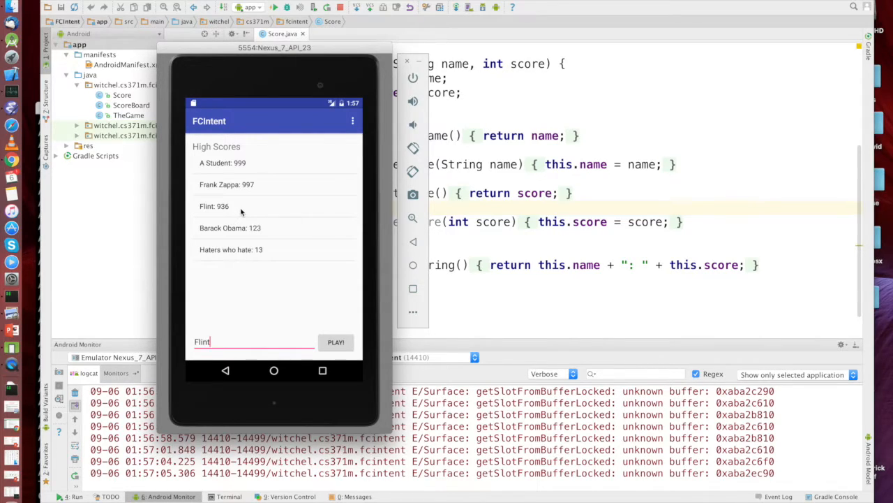
{"action": "mouse_move", "coordinate": [245, 210]}
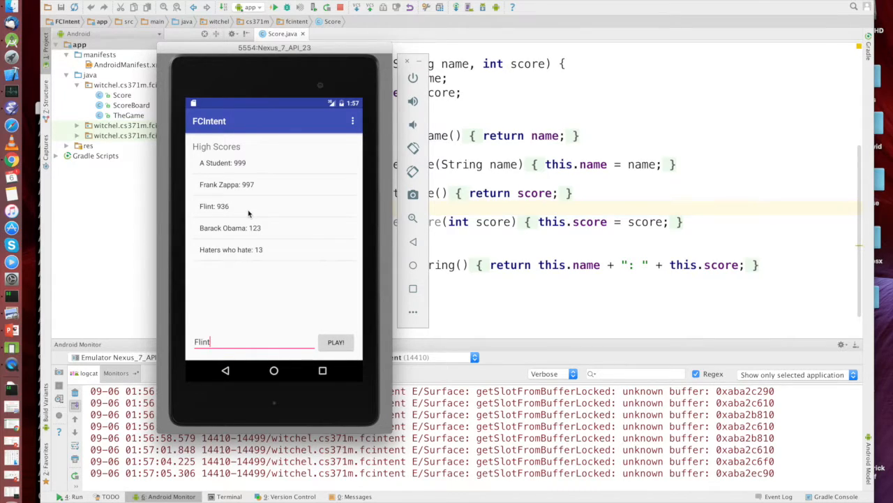
{"action": "mouse_move", "coordinate": [244, 213]}
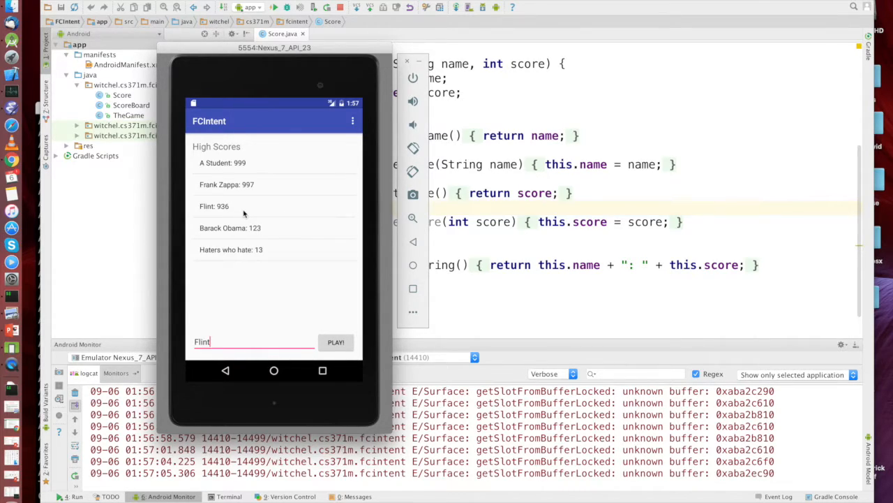
{"action": "mouse_move", "coordinate": [255, 227]}
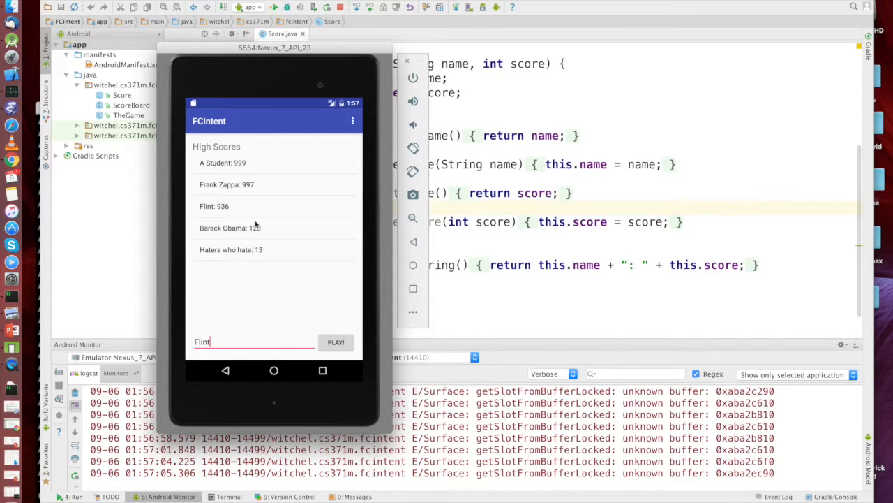
{"action": "mouse_move", "coordinate": [294, 271]}
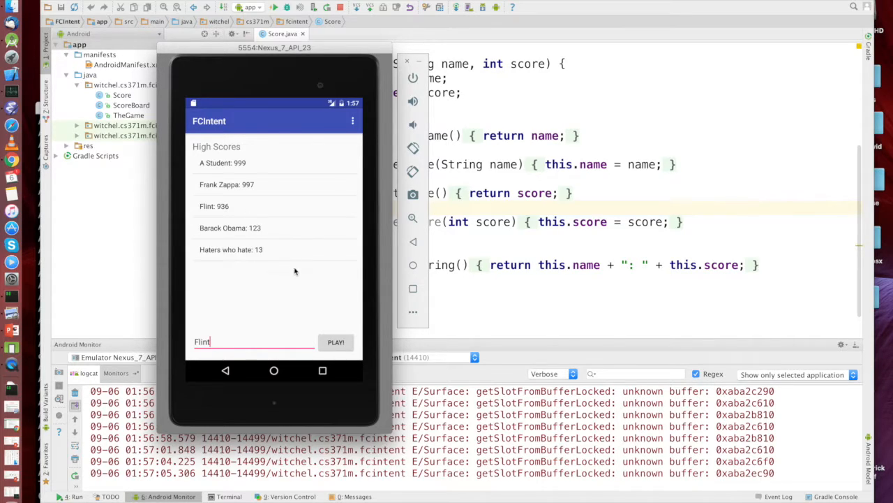
{"action": "mouse_move", "coordinate": [284, 155]}
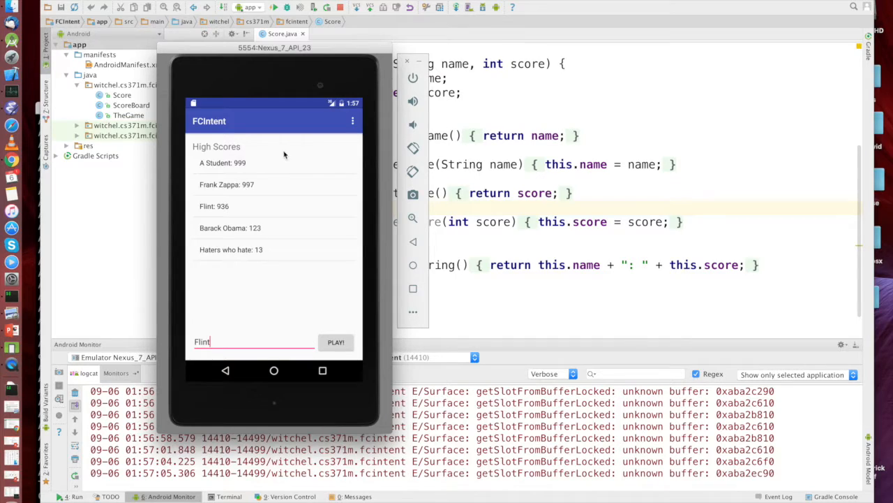
{"action": "mouse_move", "coordinate": [235, 192]}
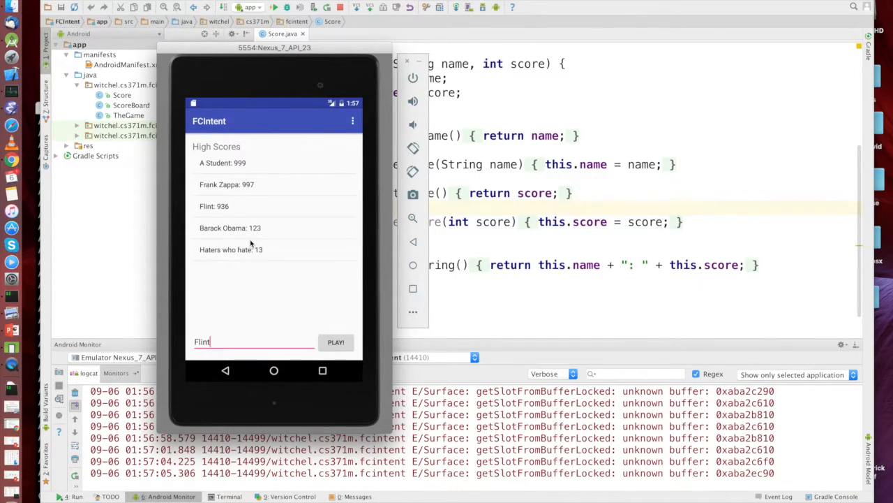
{"action": "mouse_move", "coordinate": [273, 224]}
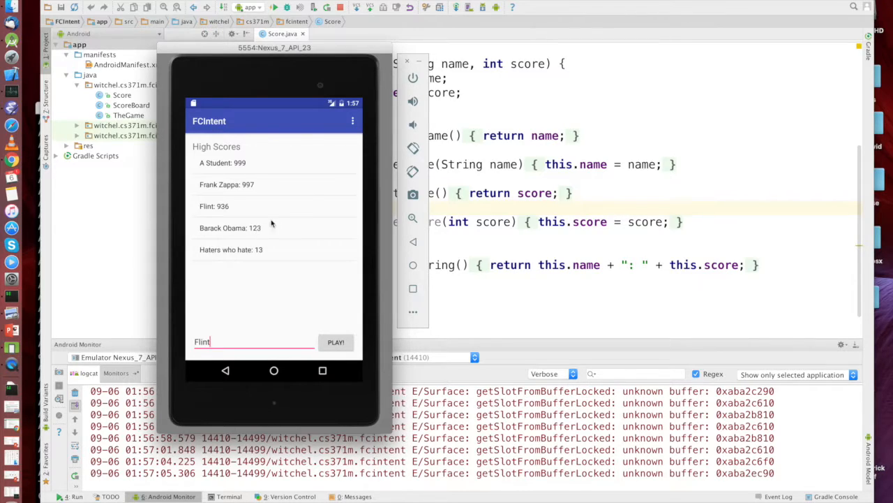
{"action": "mouse_move", "coordinate": [381, 123]}
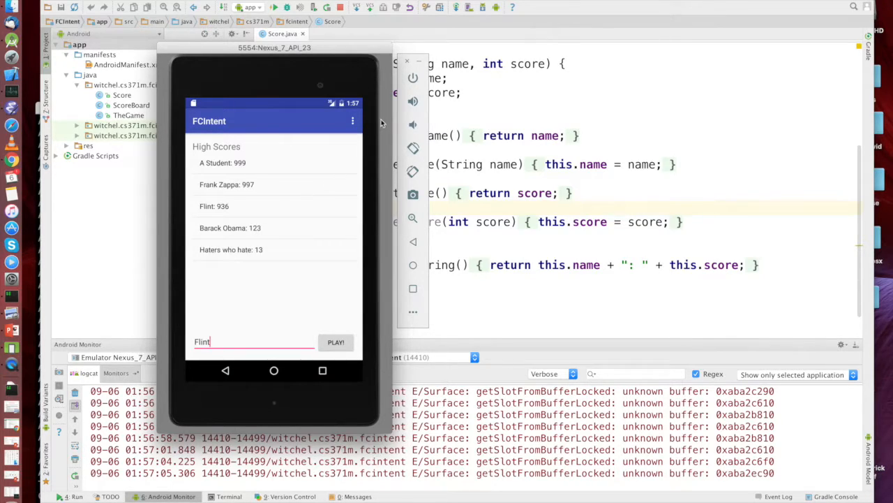